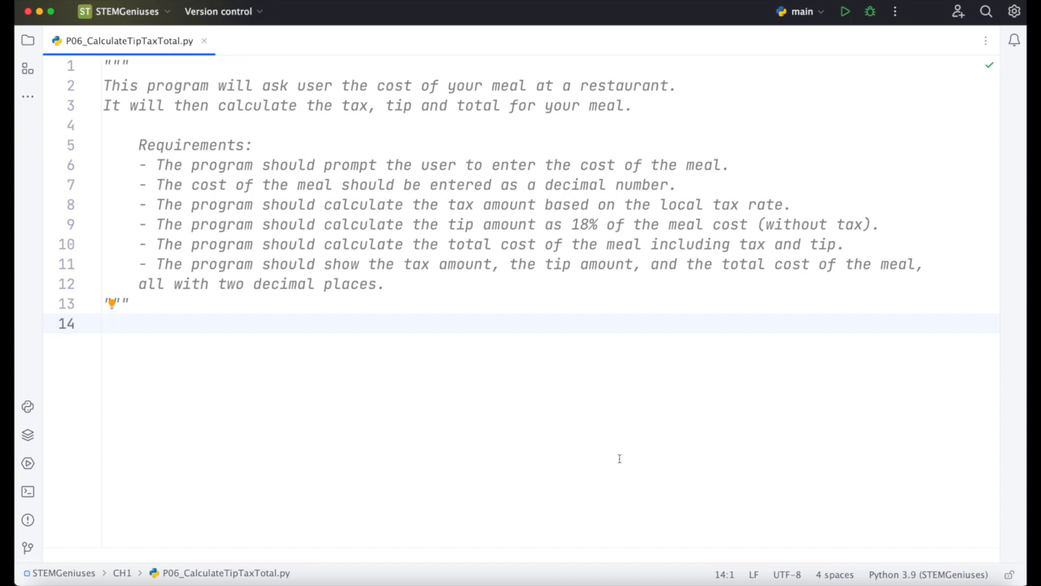
Step: Write input("Please enter meal cost amount?") on line 14
left_click(103, 322)
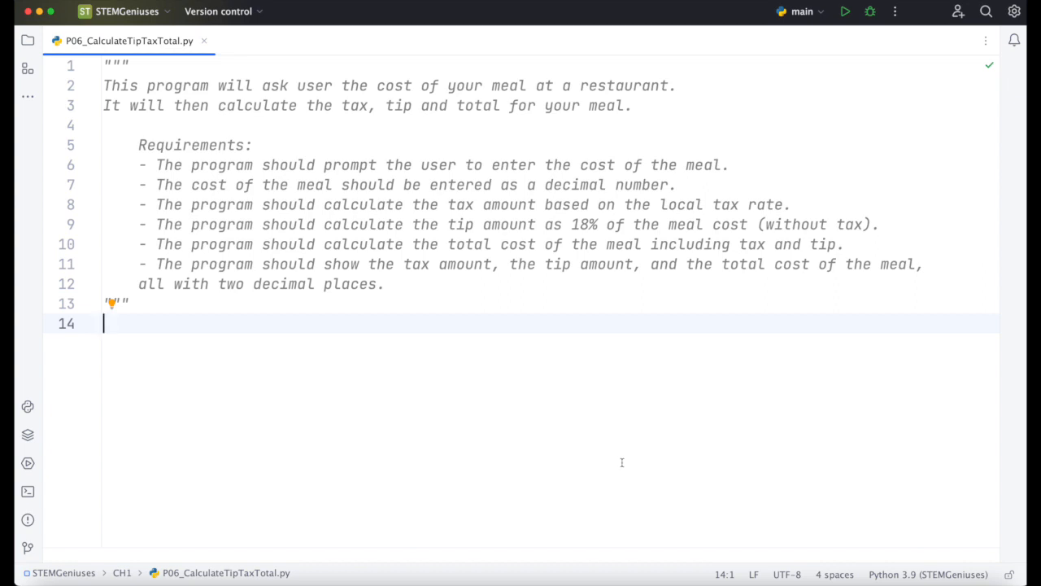
mouse_move(625, 456)
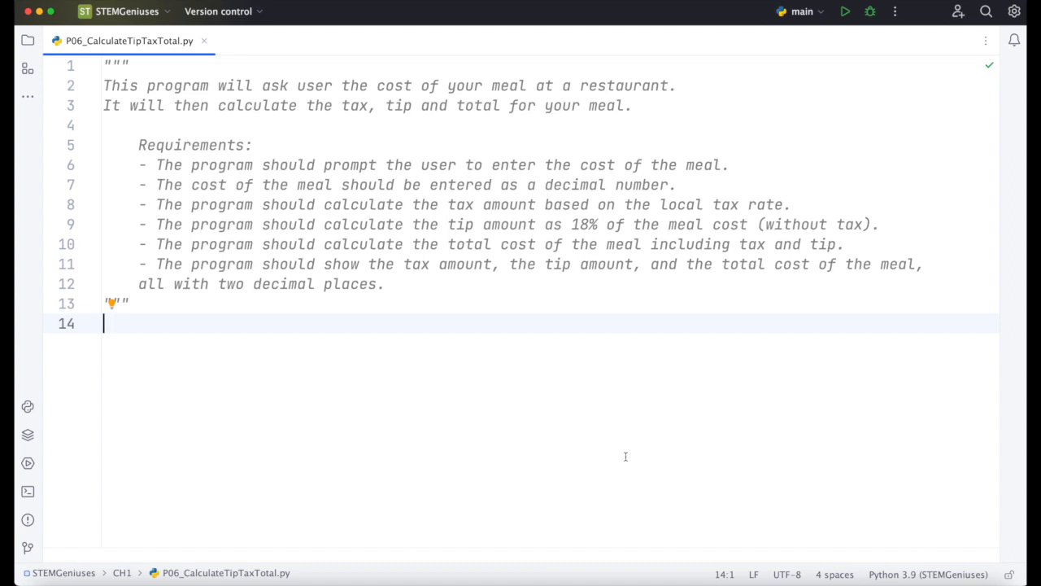
mouse_move(290, 177)
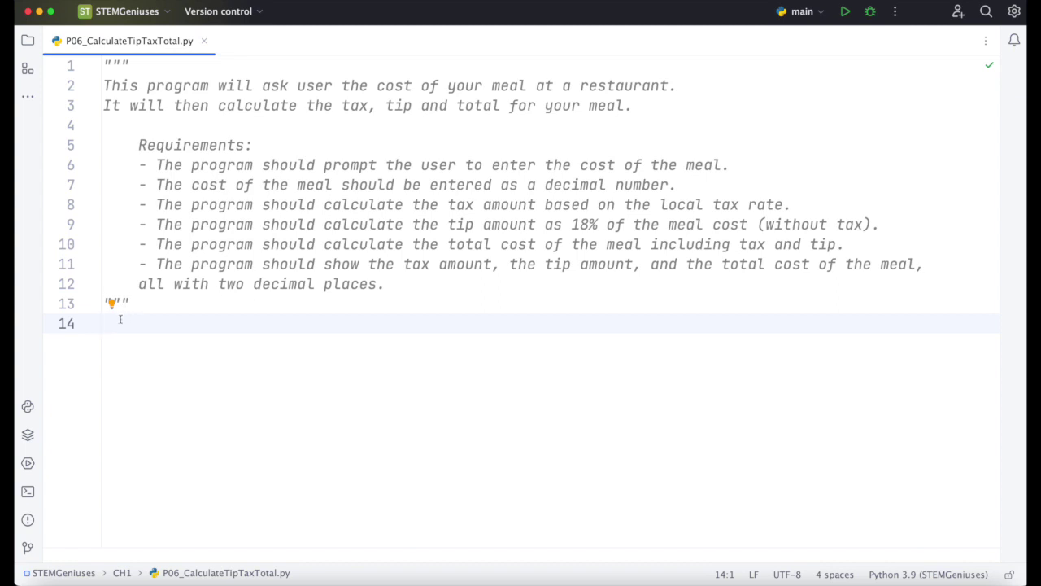
left_click(118, 323)
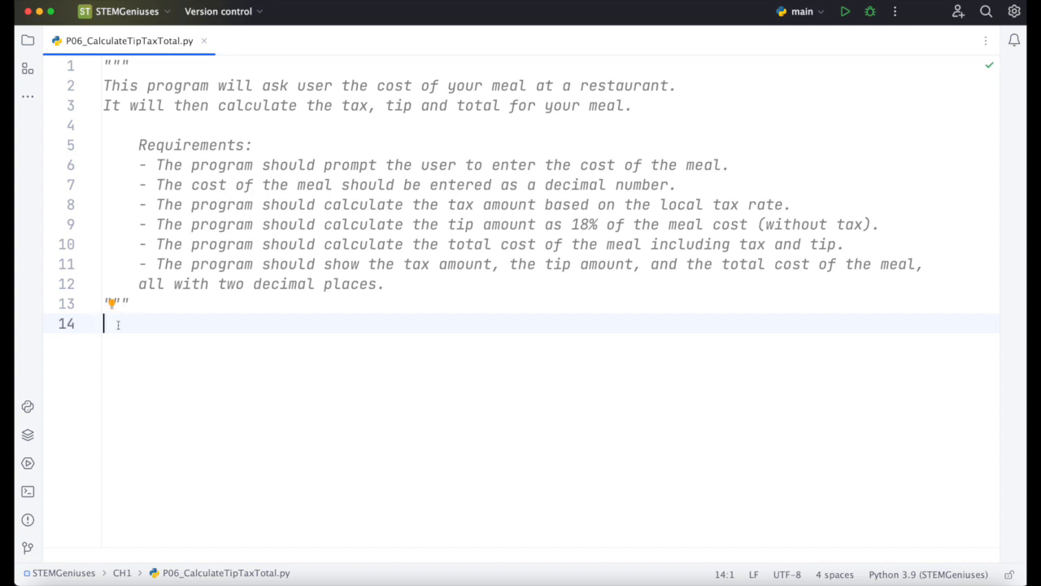
type("in")
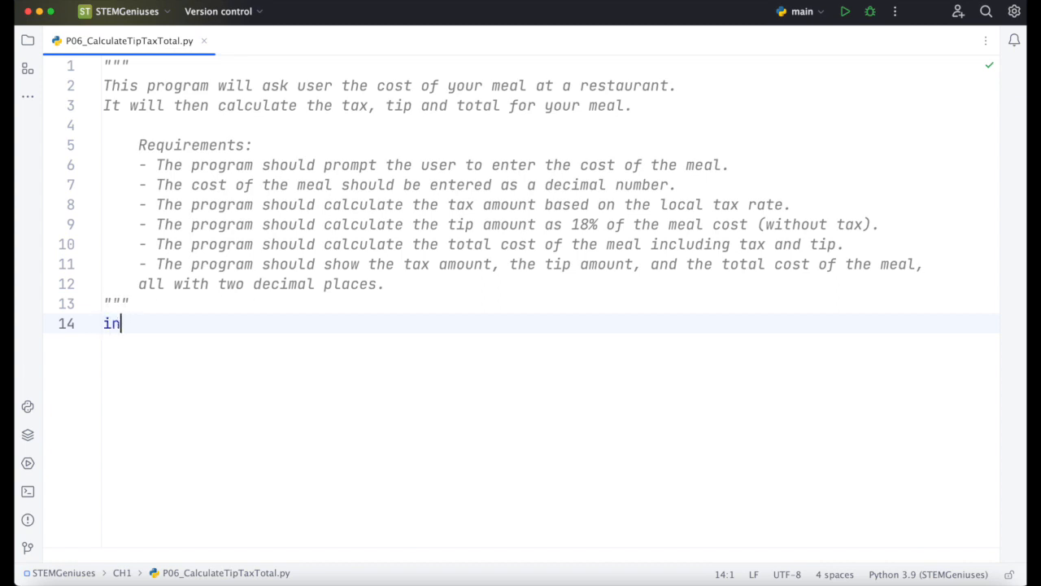
type("put()")
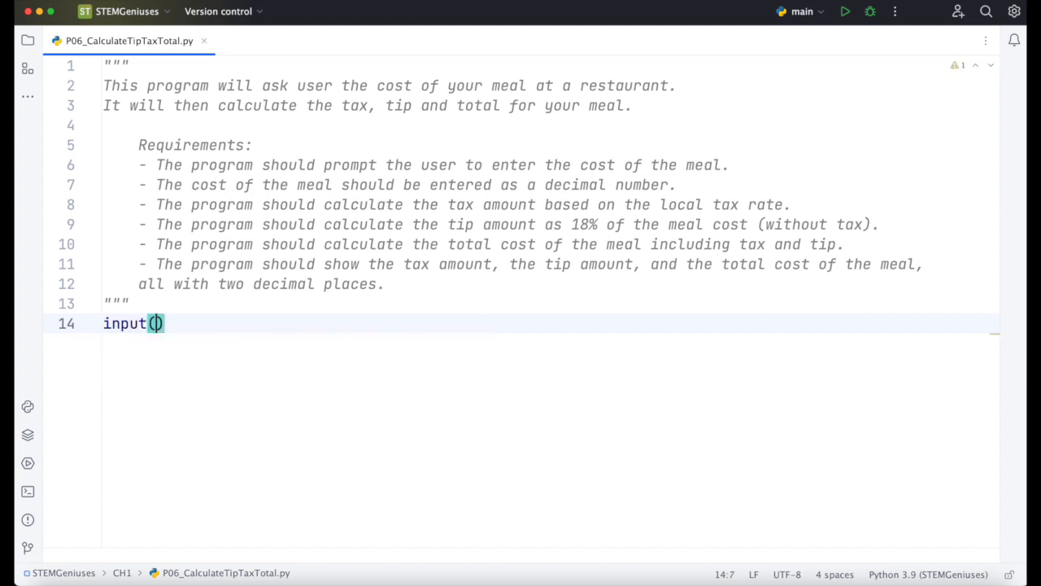
type("\"\"")
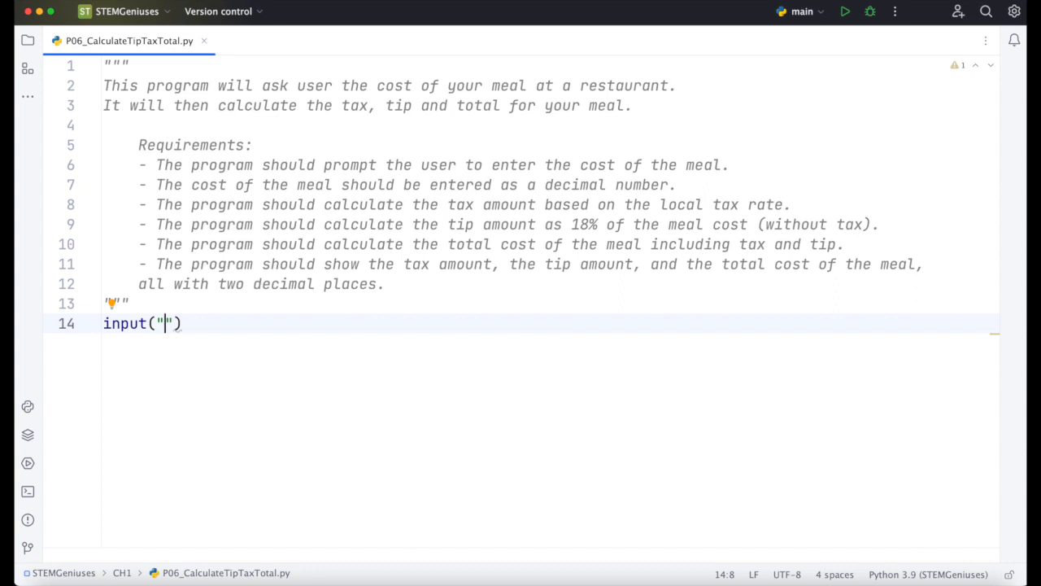
type("Please ent")
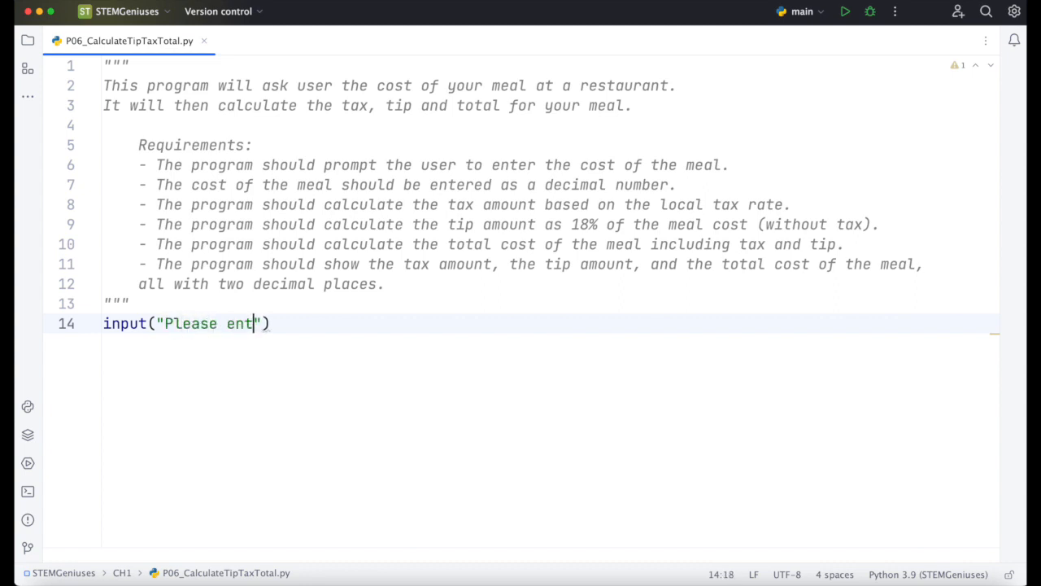
type("er meal cos")
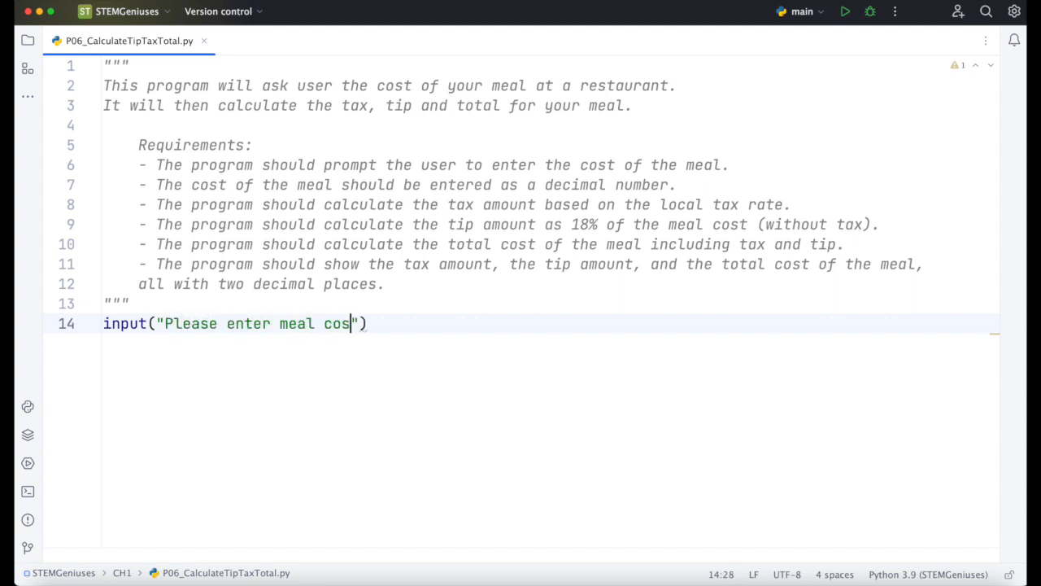
type("amount?")
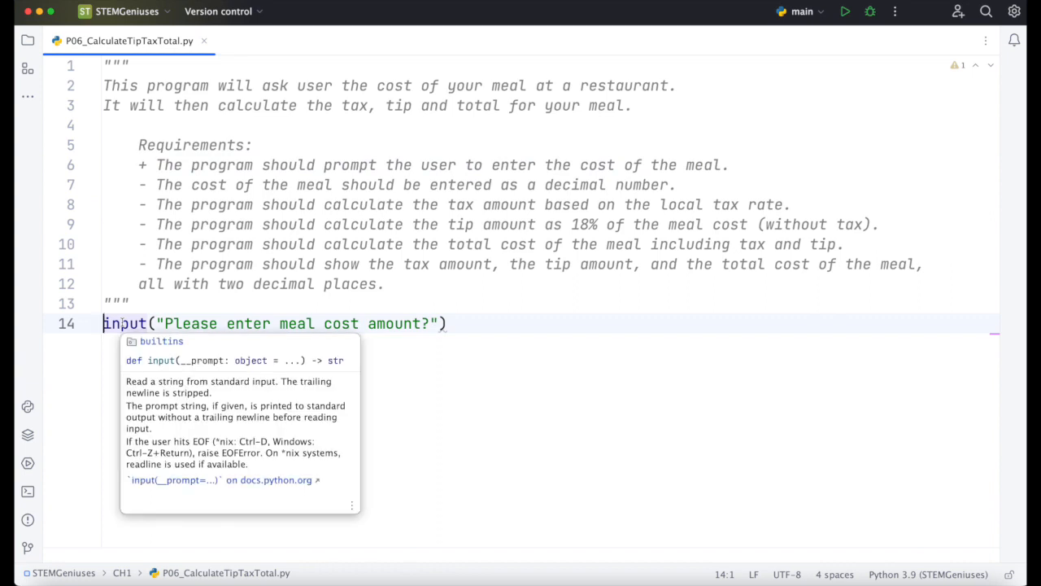
Step: Turn line 14 into meal = float(input(...)) and mark the decimal-number requirement done
type("meal")
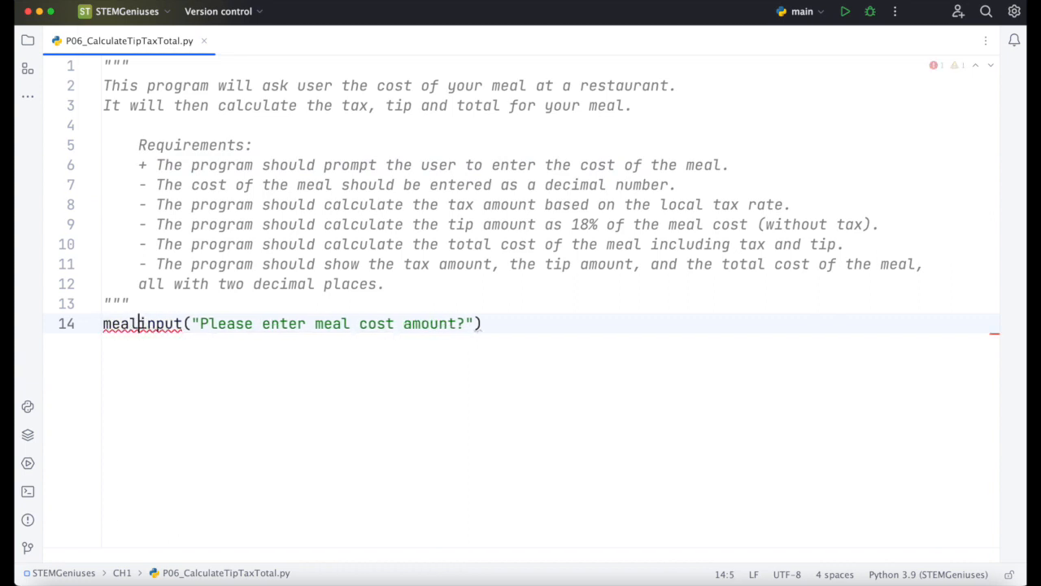
type("=")
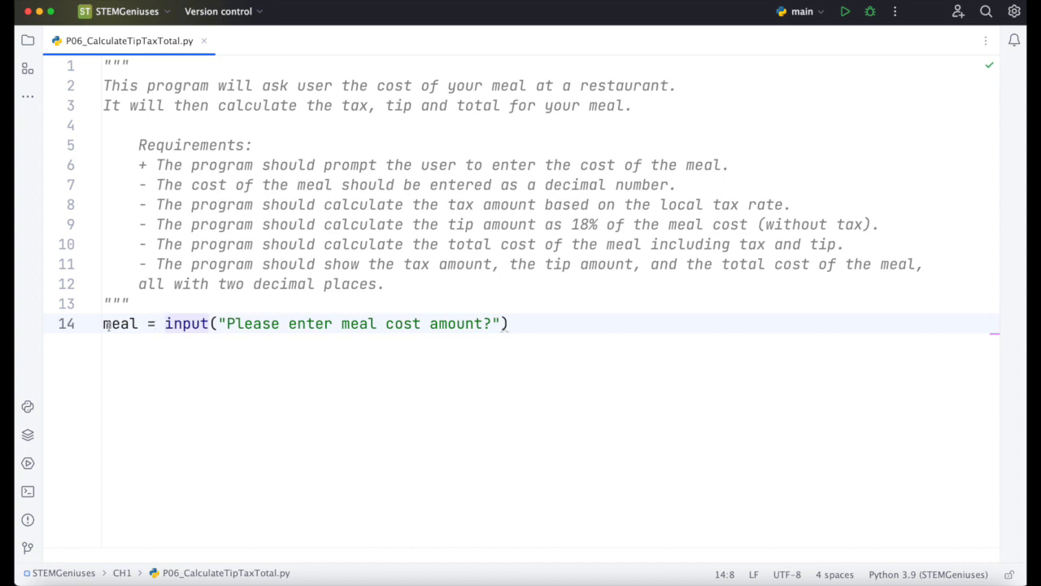
type("float")
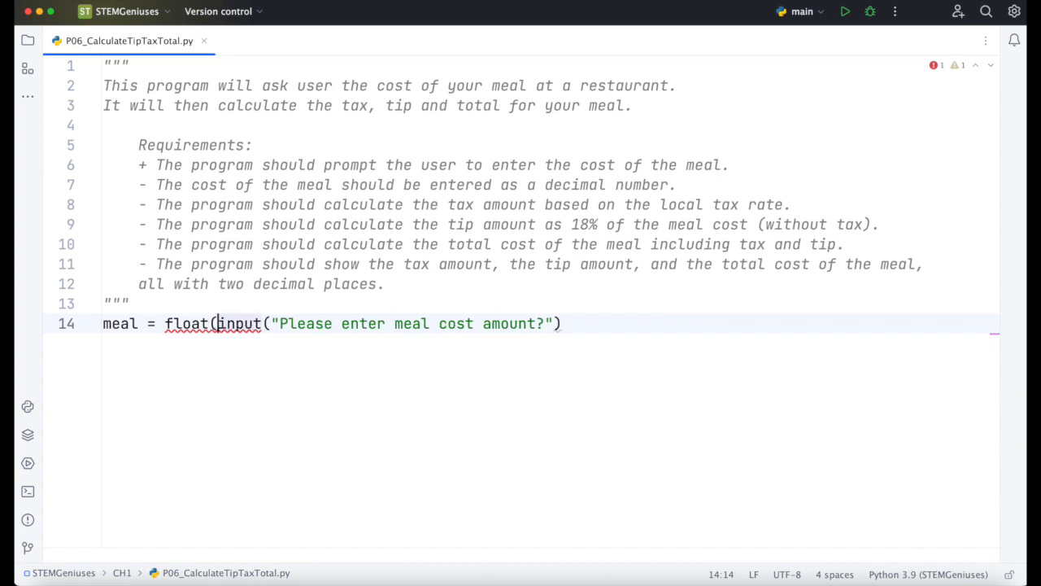
type("()")
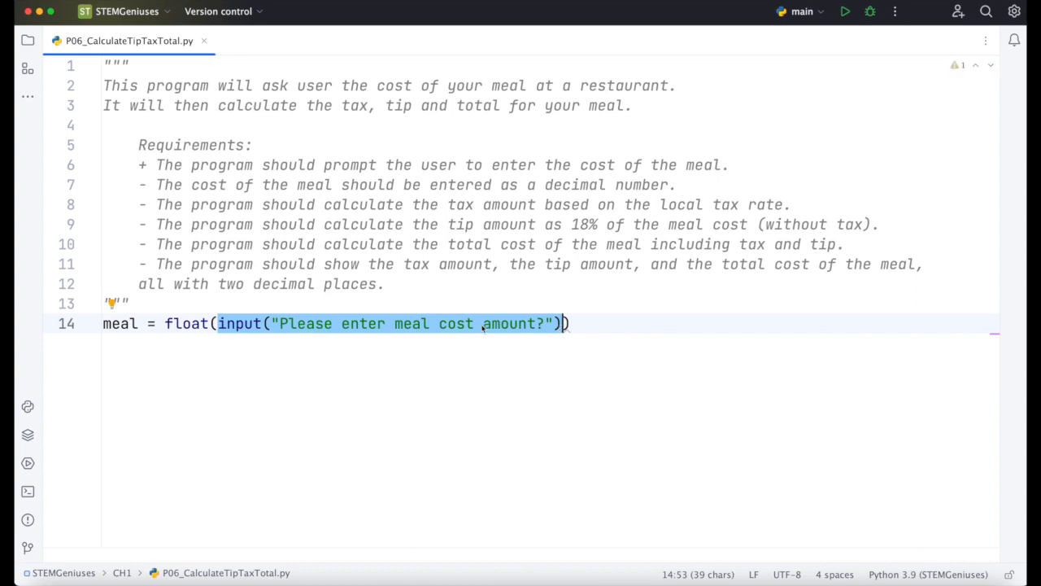
left_click(572, 323)
type("+")
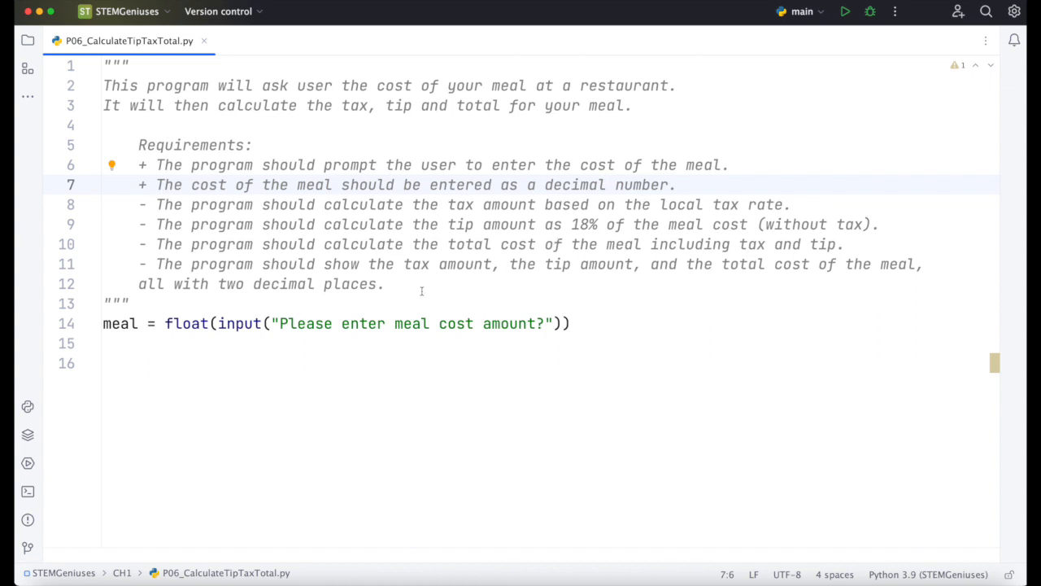
Step: Write tax = meal * (7/100) on line 16
left_click(124, 364)
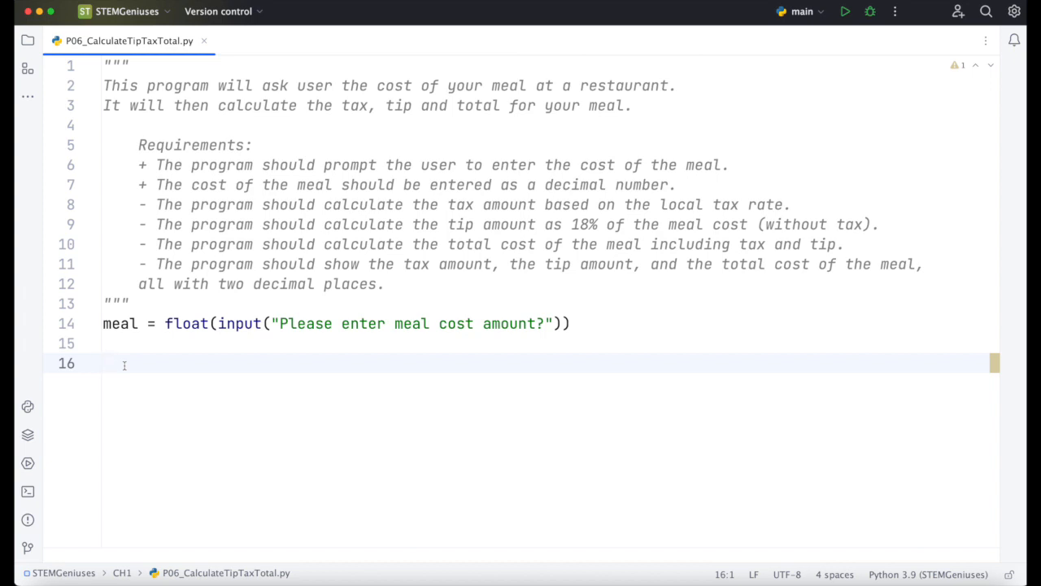
type("tax")
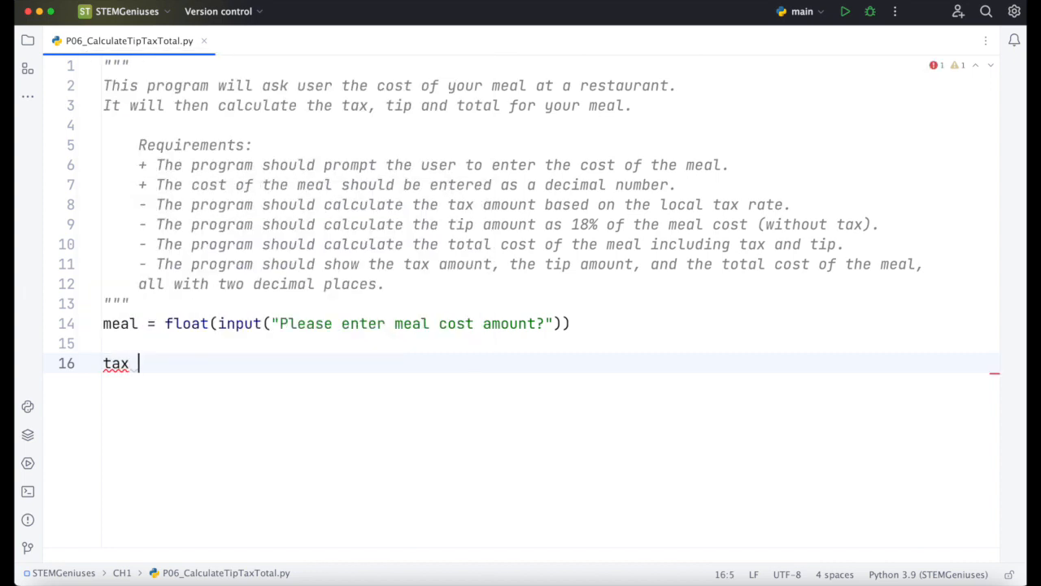
type("= meal")
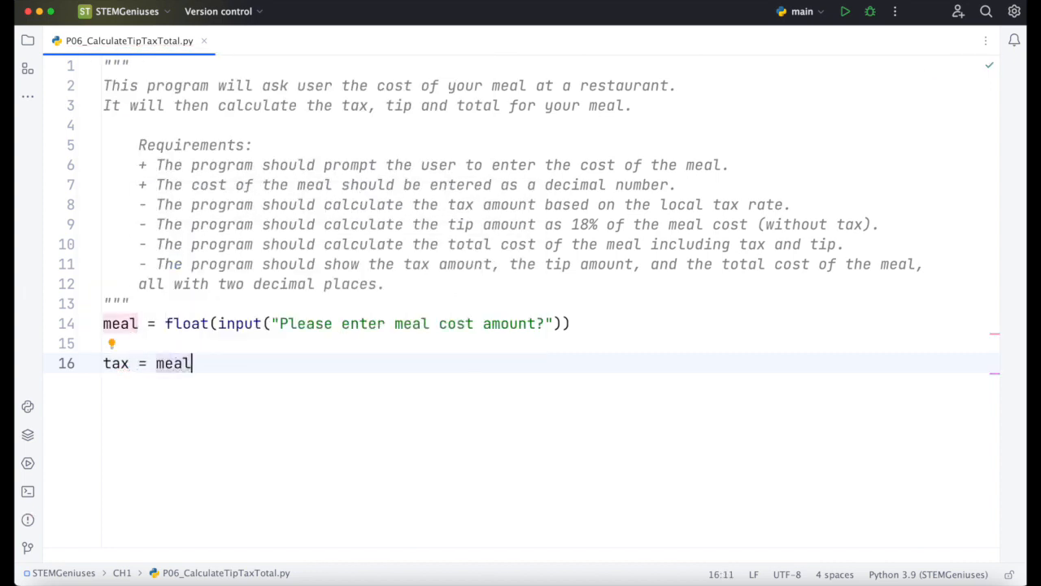
type("*")
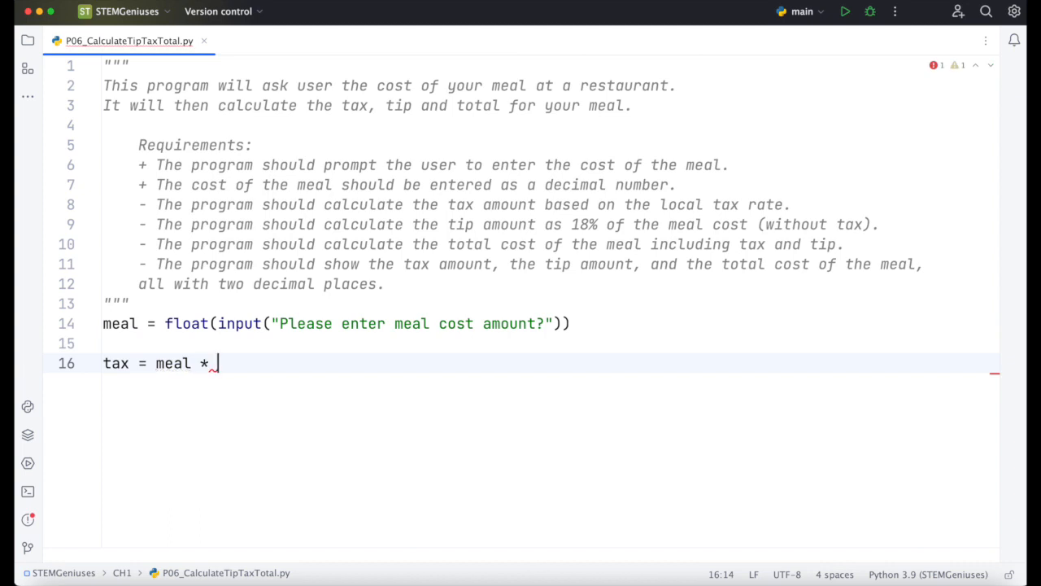
type("(7/100)")
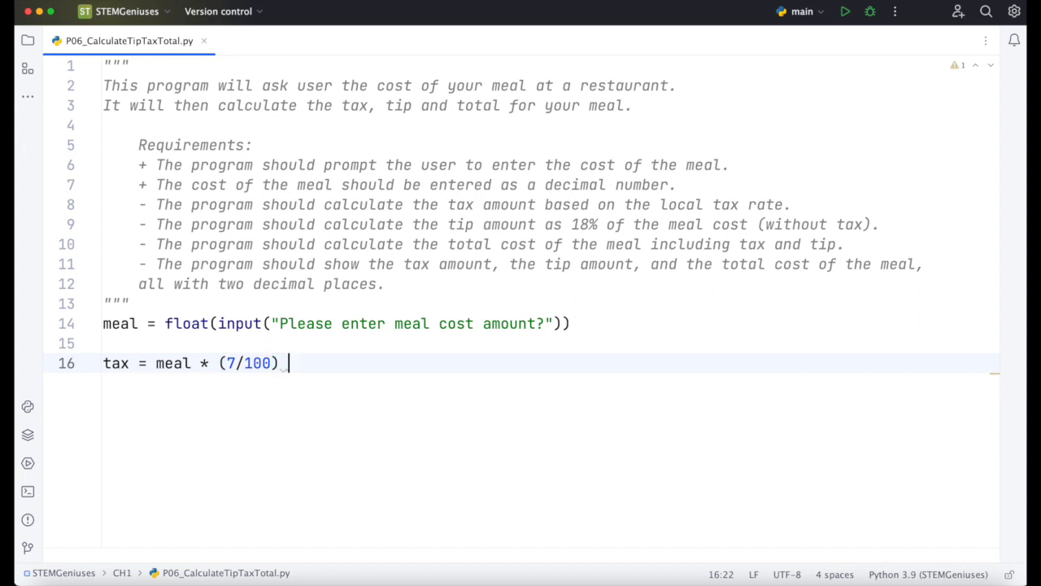
Step: Comment that the 7% tax rate can also be written as 0.07
type("#")
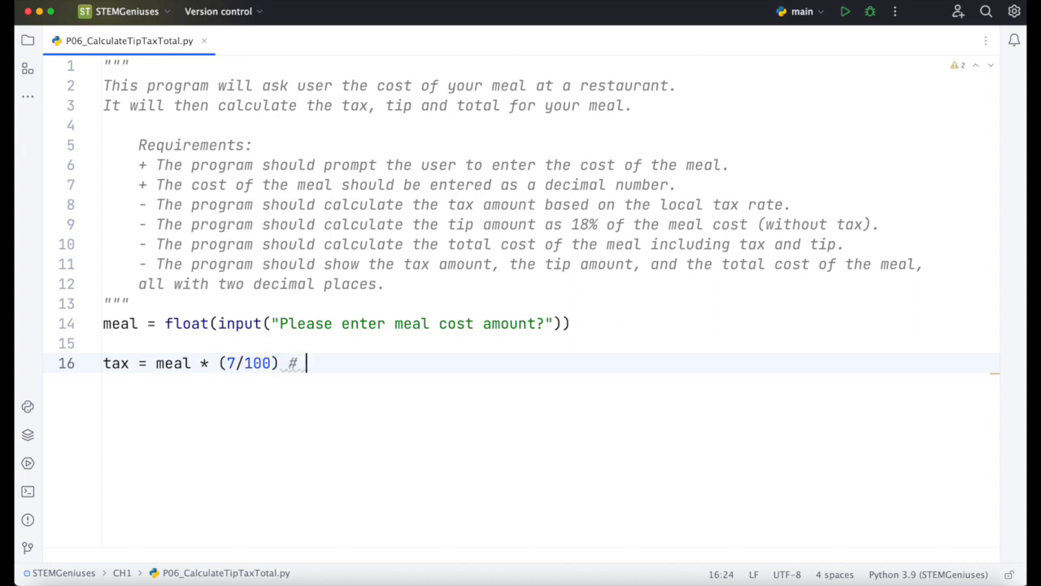
type("Tax rate is")
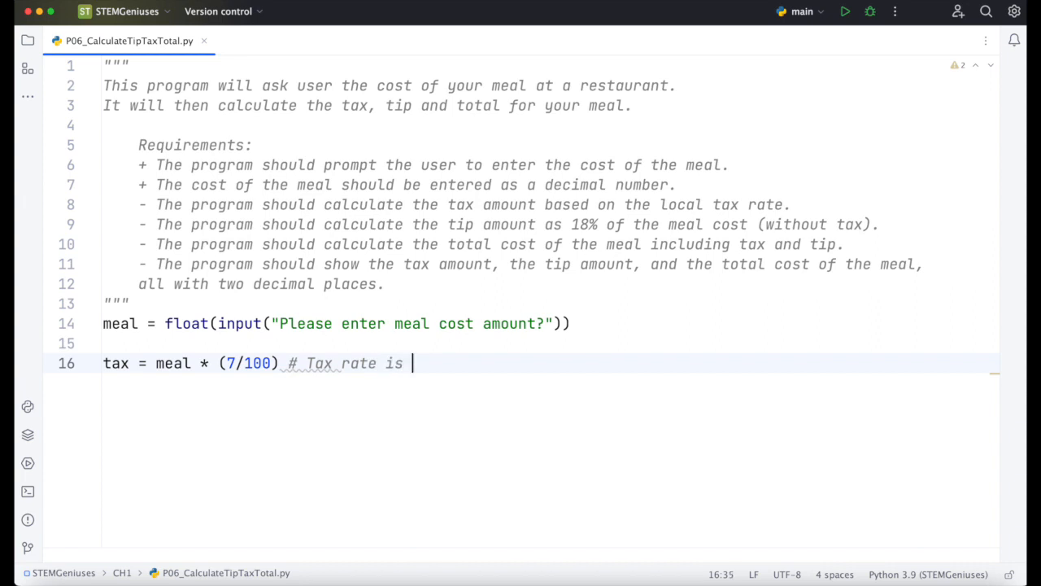
type("7% i")
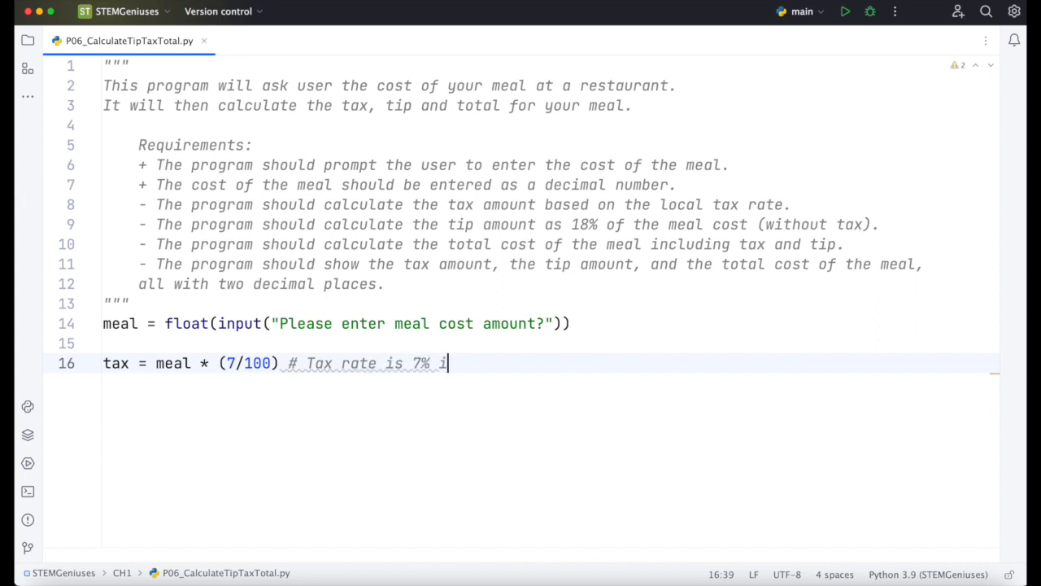
type("t can be also described decimal:")
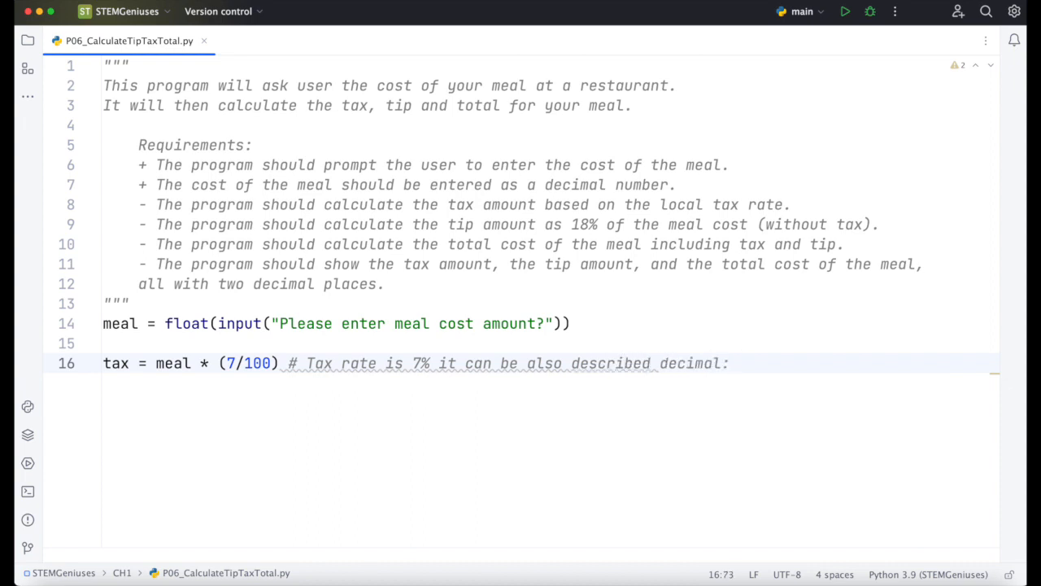
type("0.07")
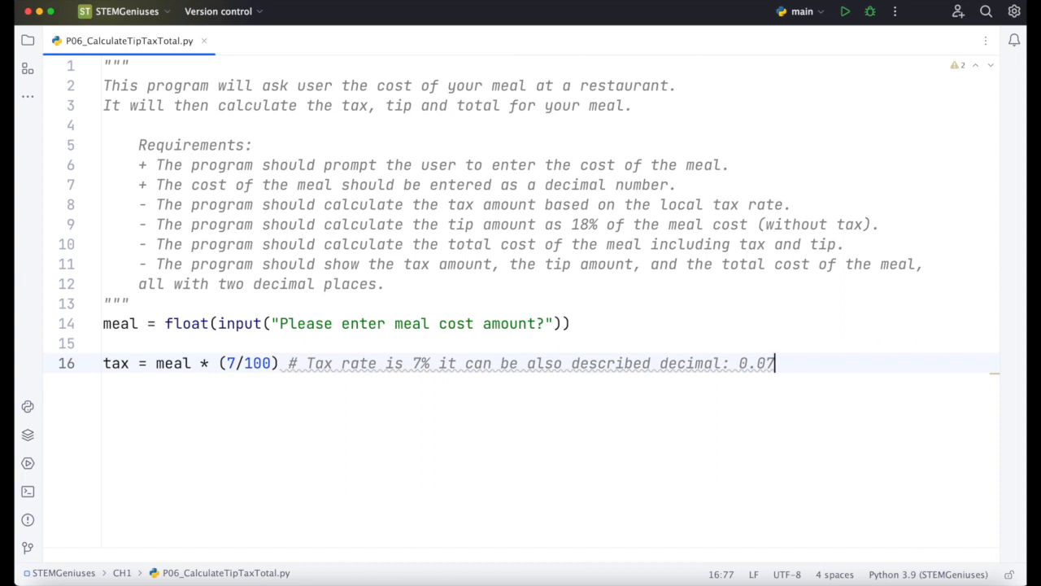
key("Return")
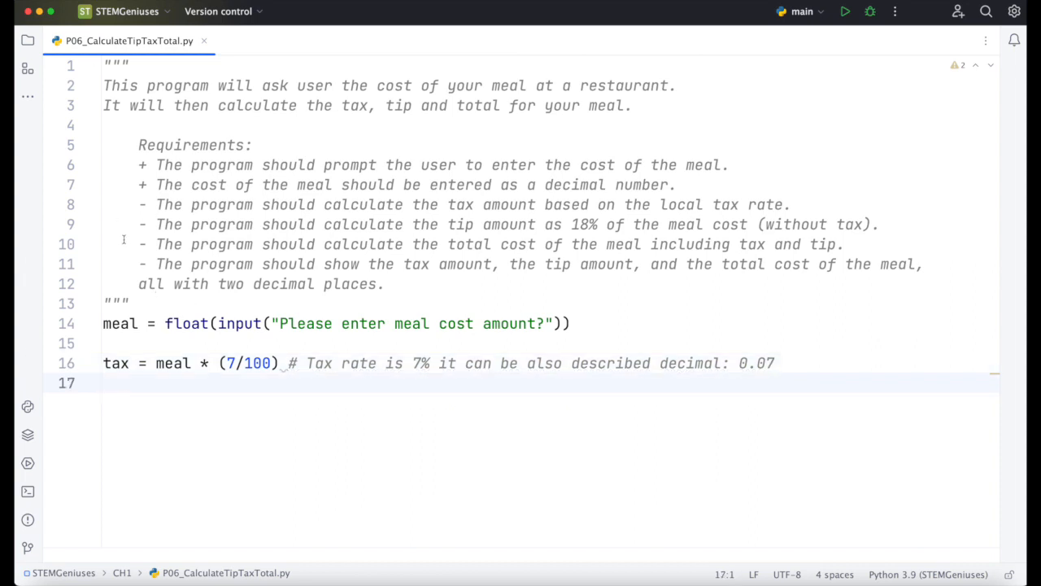
Step: Mark tax done and add tip = meal * (18/100) with a decimal: 0.18 comment
left_click(144, 204)
type("+")
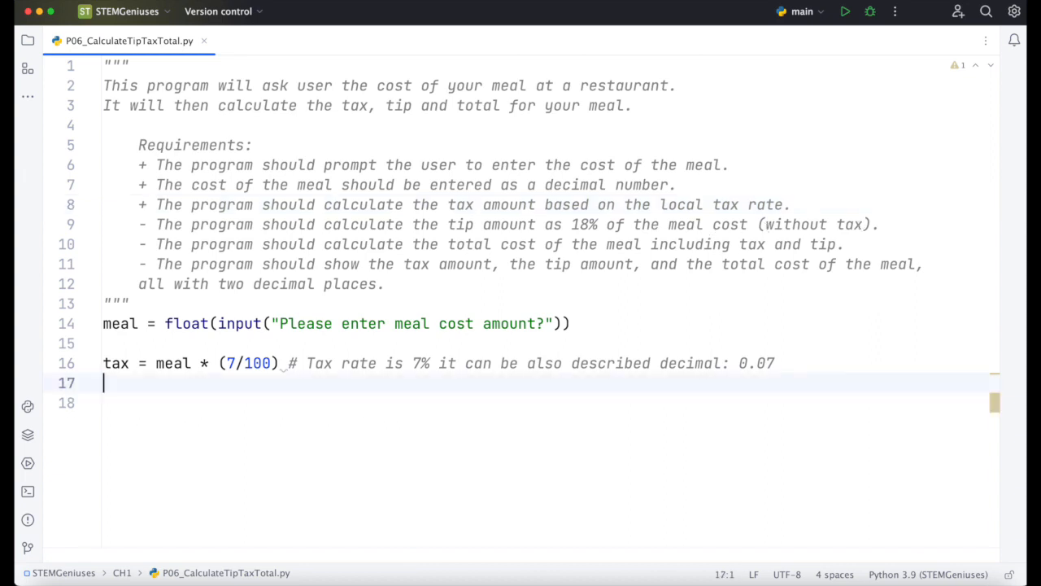
type("tip =")
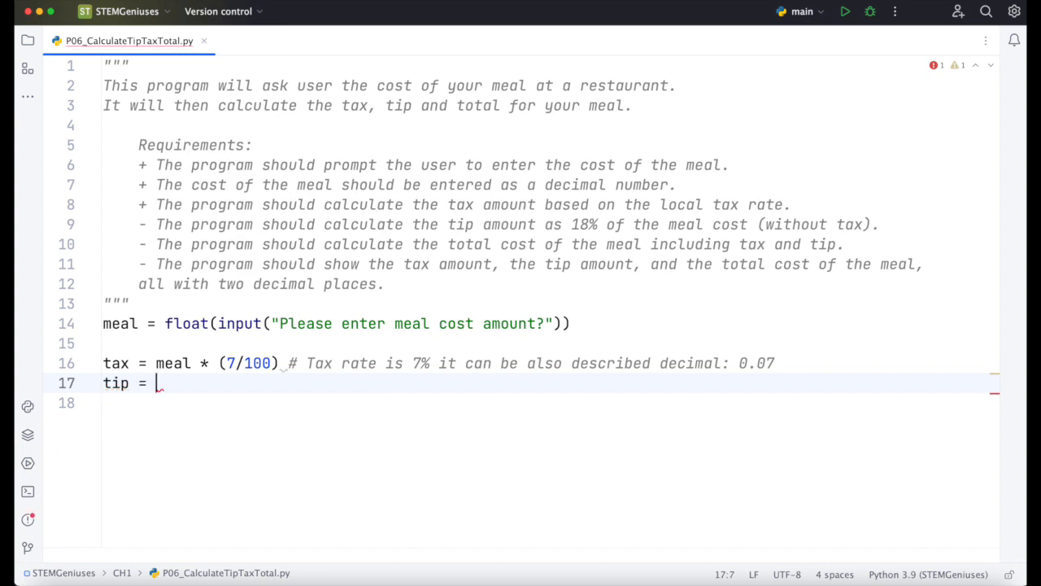
type("meal * (")
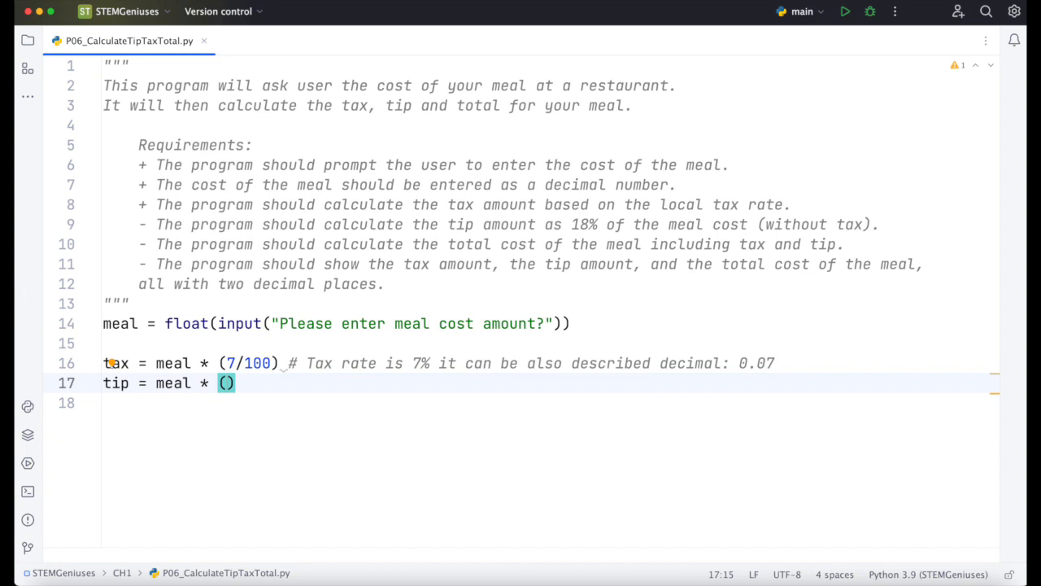
type("18")
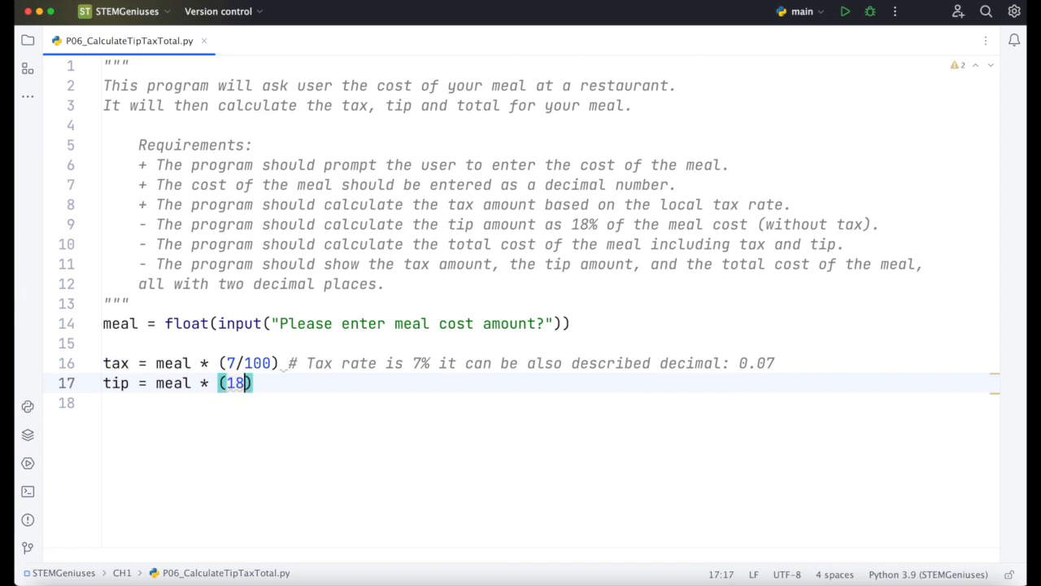
type("/100")
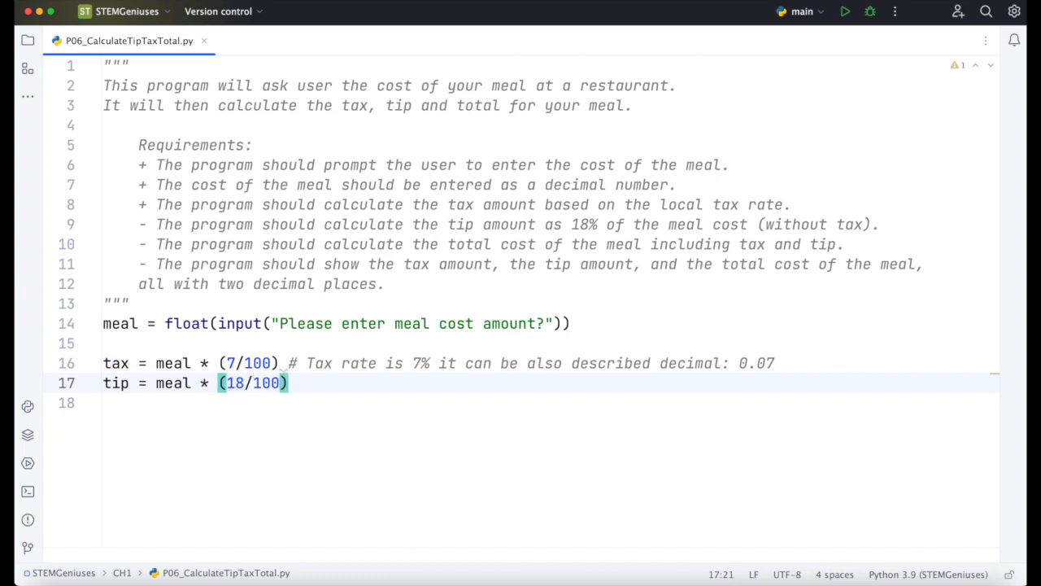
type("#")
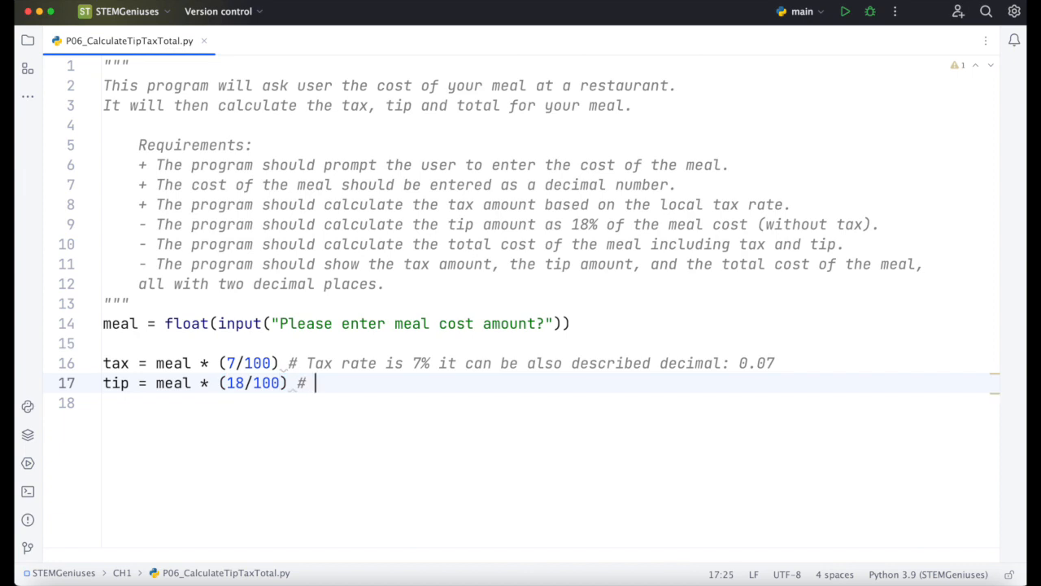
type("decimal")
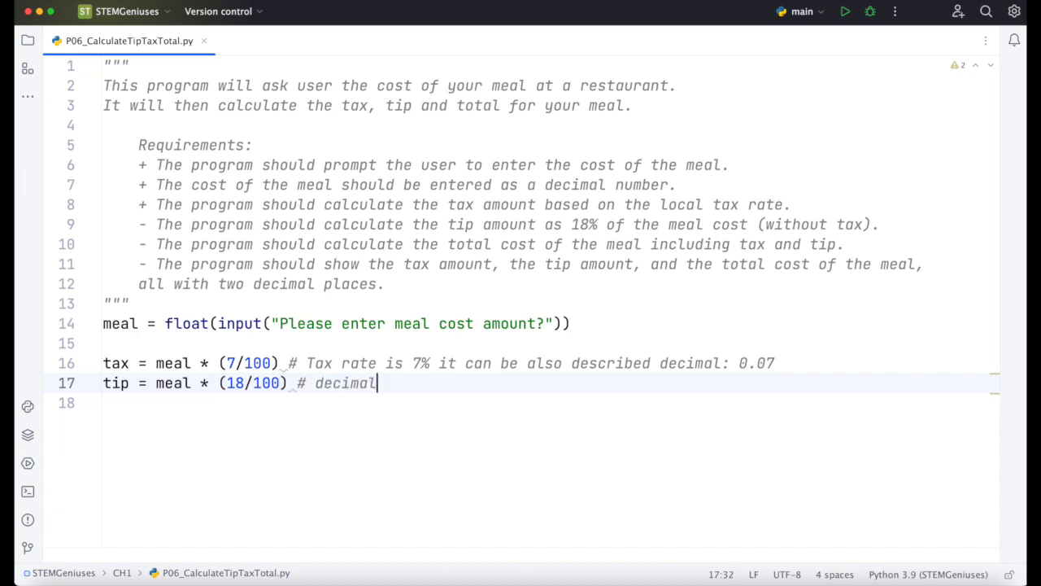
type(": 0.18")
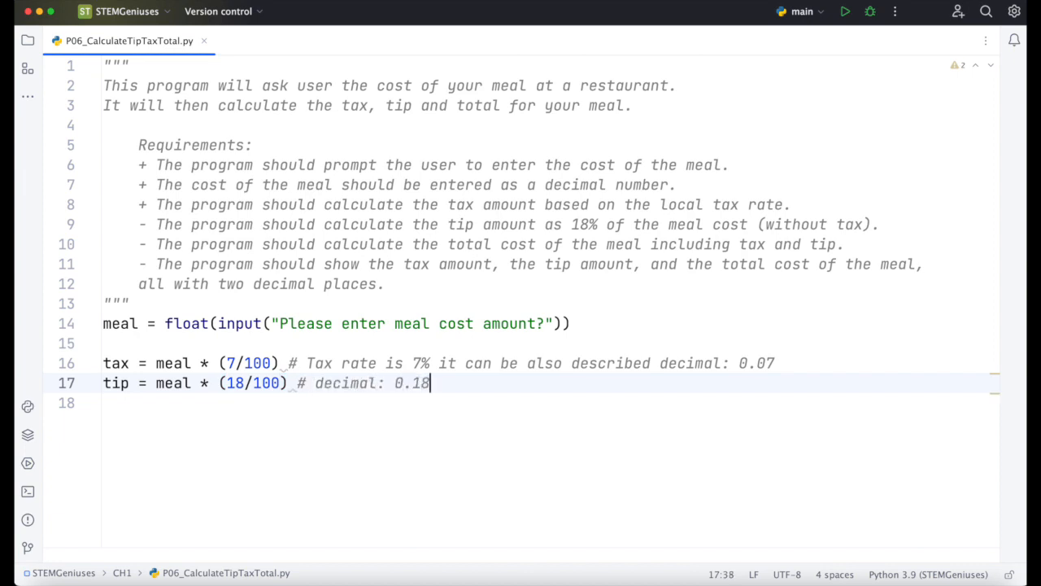
key("Return")
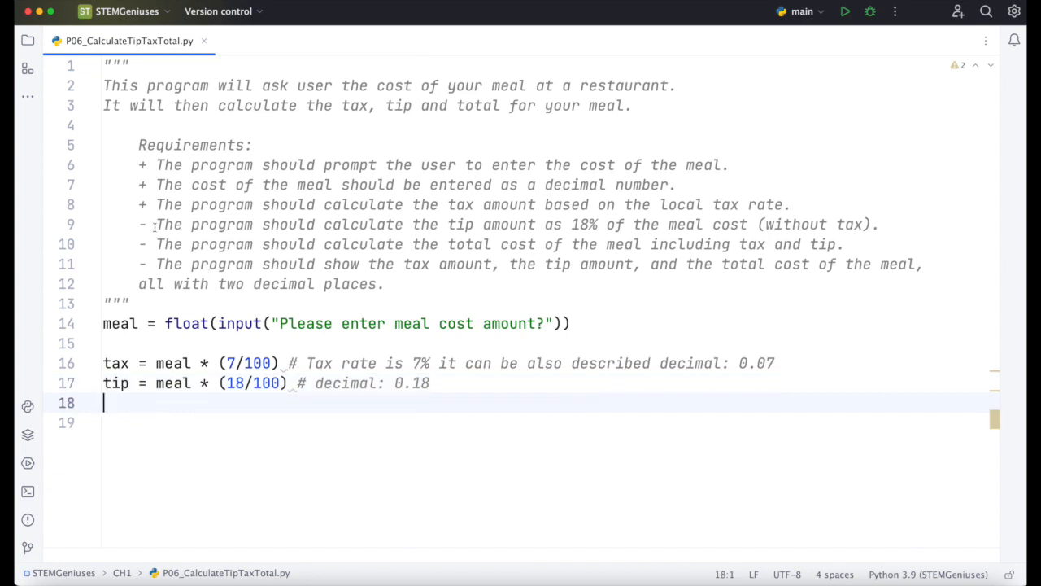
left_click(146, 224)
type("+")
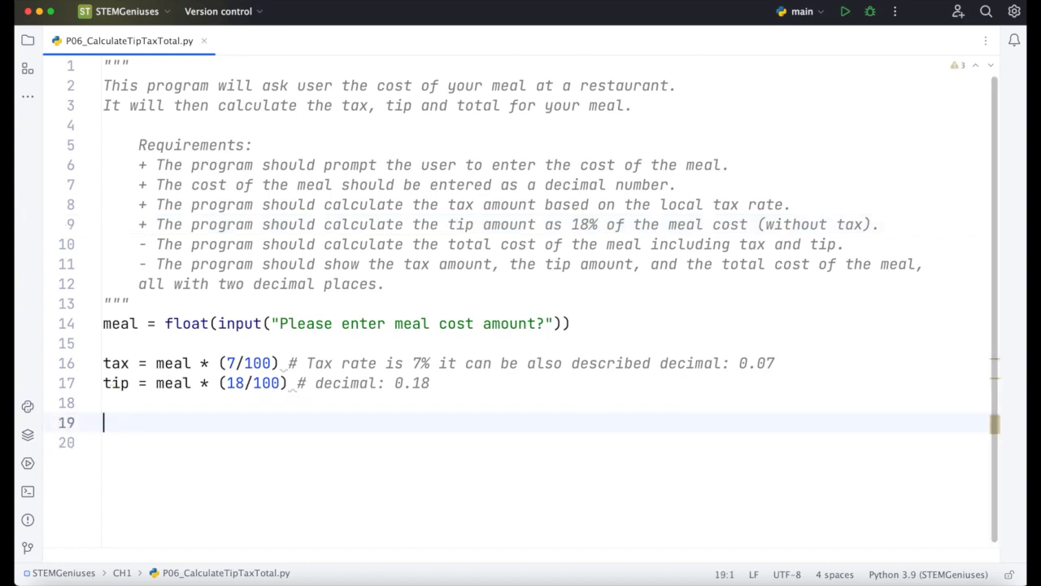
Step: Write total = meal + tax + tip on line 19 and mark the total-cost requirement done
type("total =")
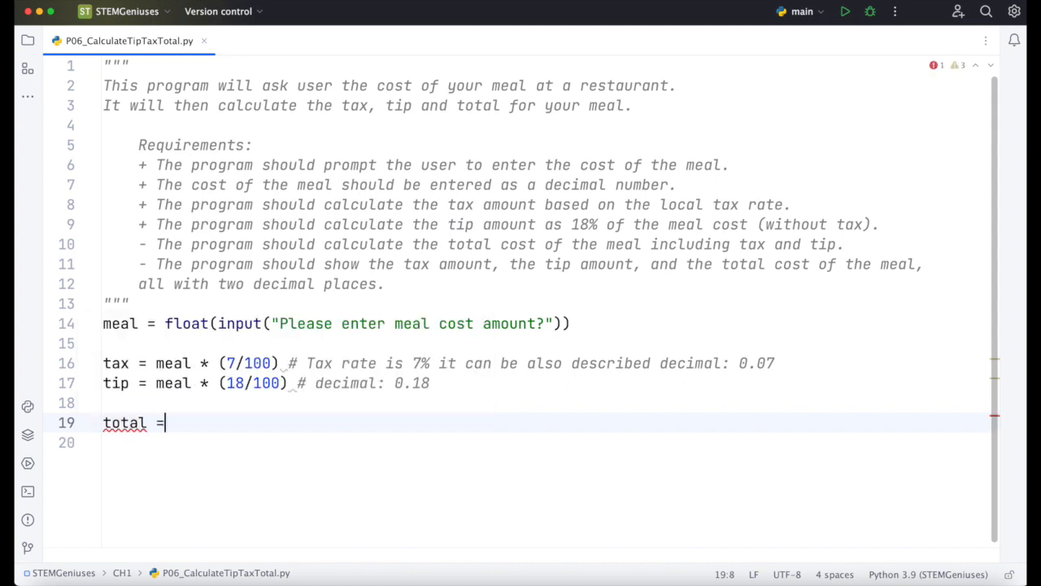
type("mea")
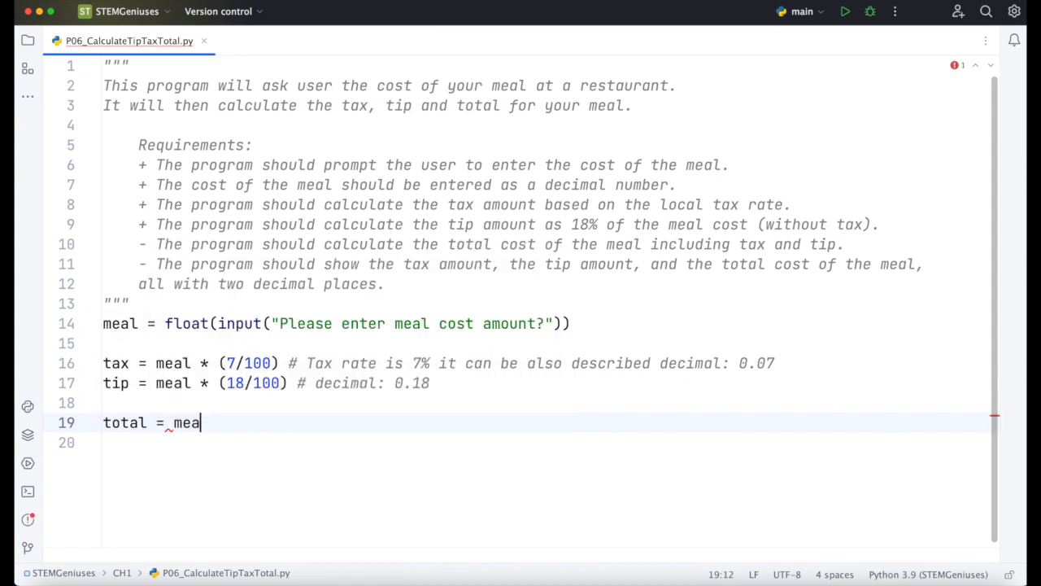
type("l + tax")
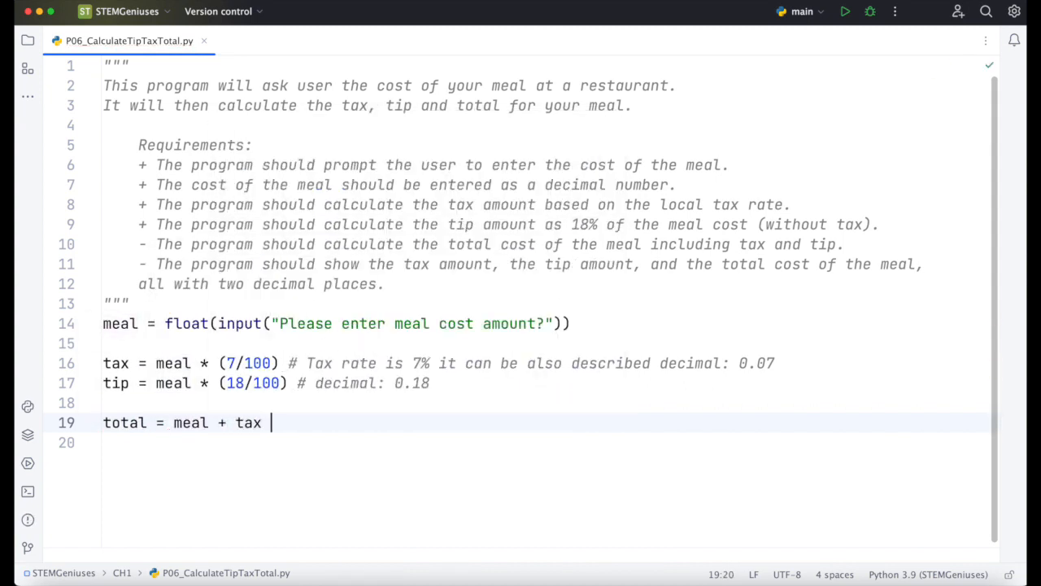
type("+ tip")
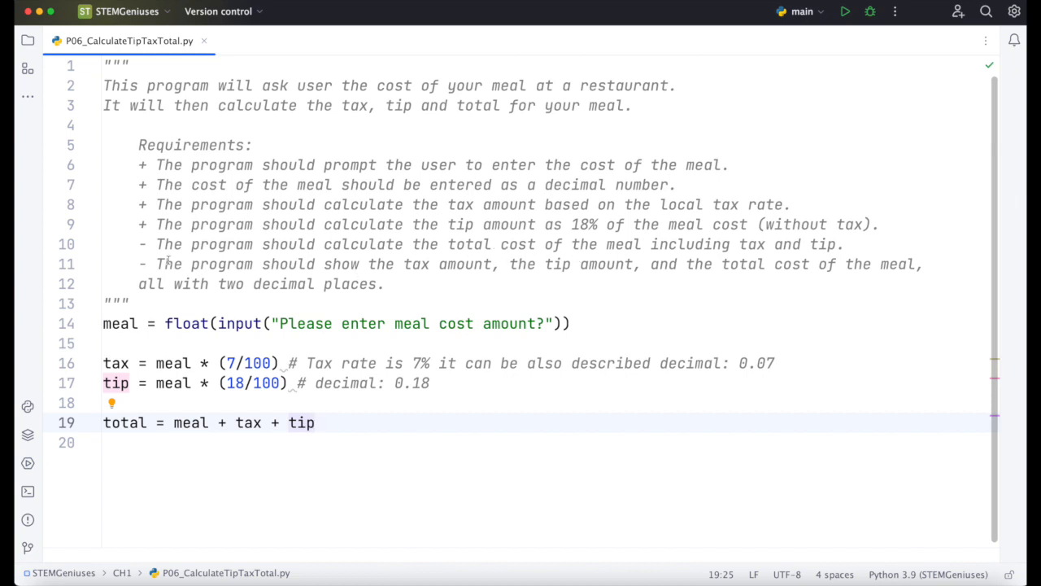
left_click(147, 244)
type("+")
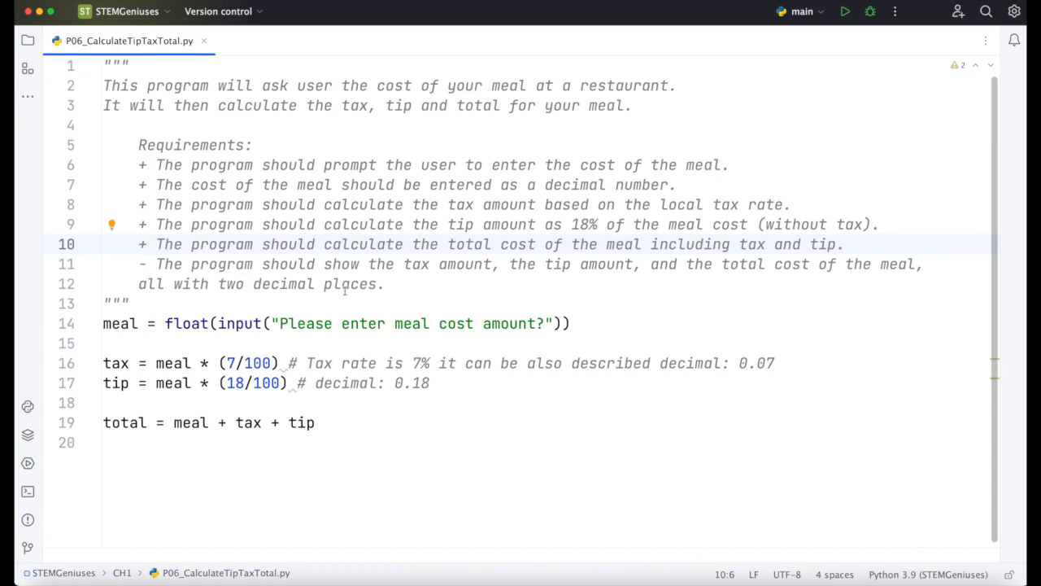
mouse_move(679, 279)
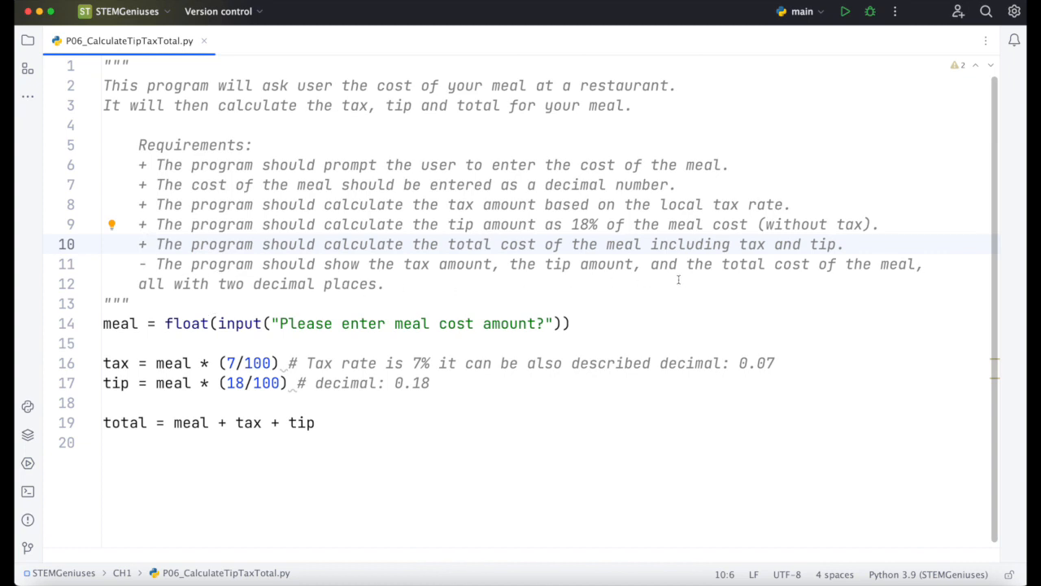
mouse_move(320, 473)
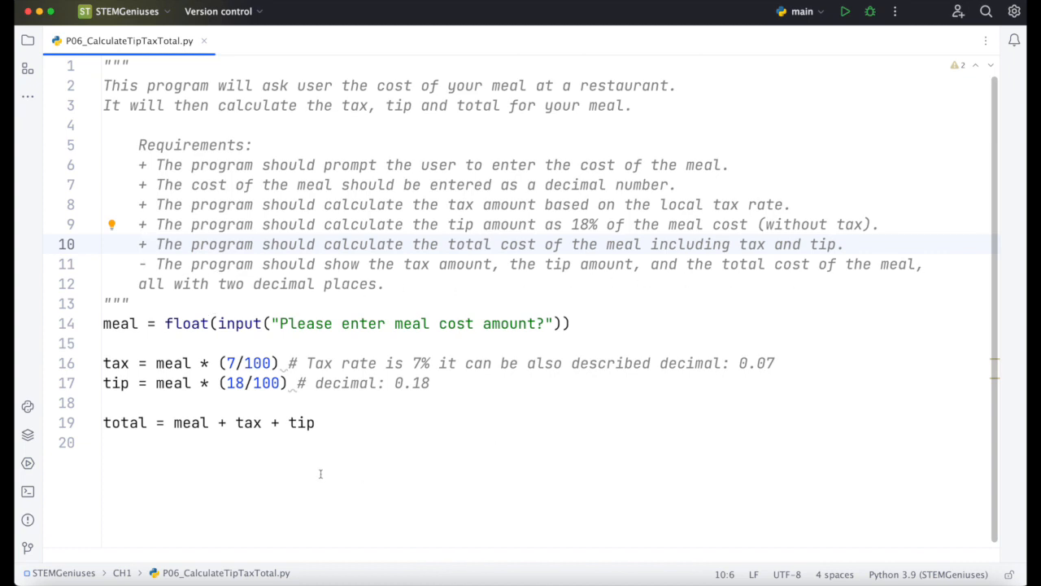
mouse_move(238, 274)
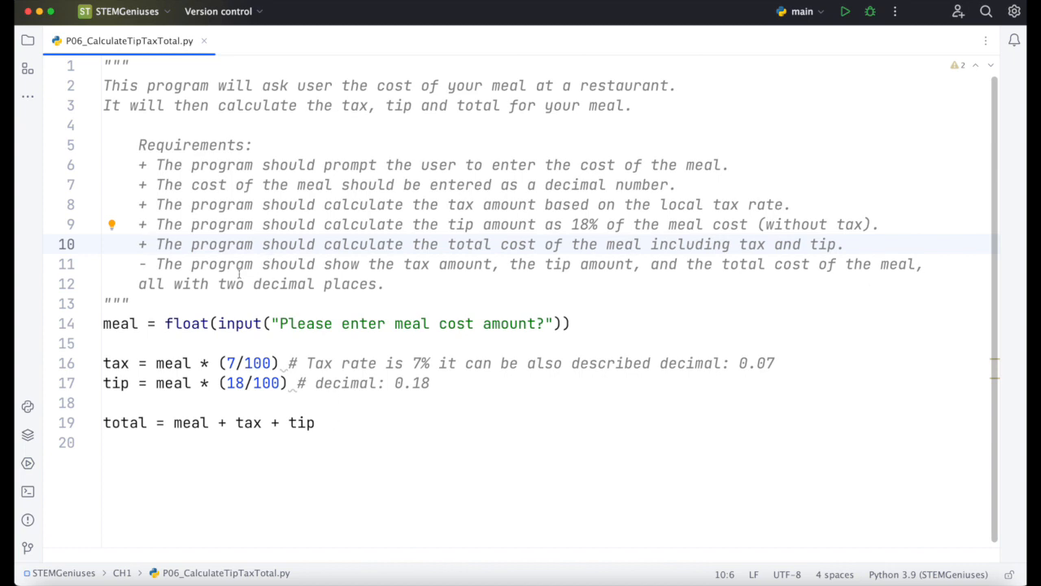
Step: Fill the first print call with "Tax Amount:",tax
double_click(244, 284)
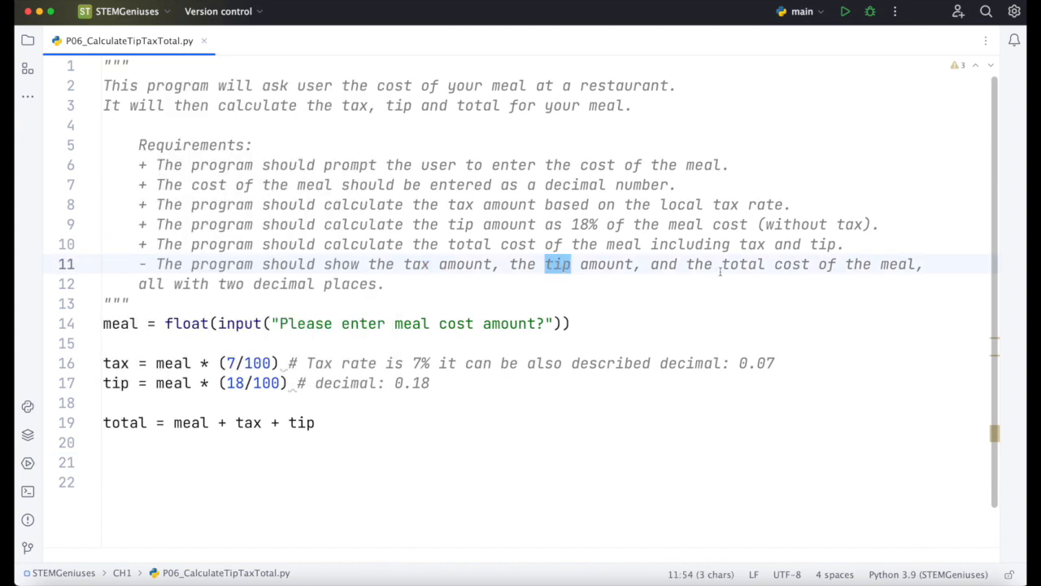
left_click(104, 462)
type("print(")
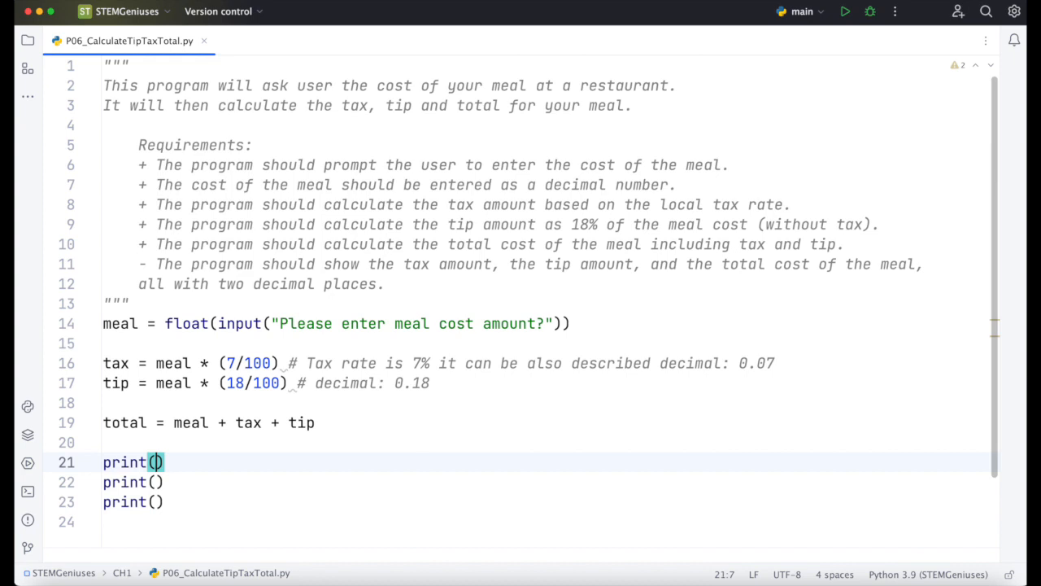
type("\"\"")
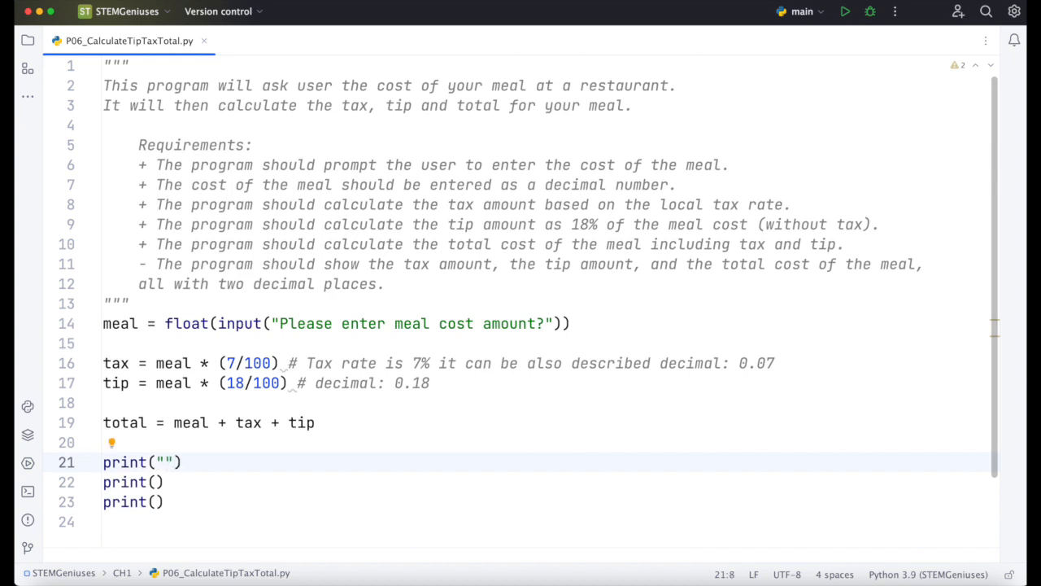
type("Tax")
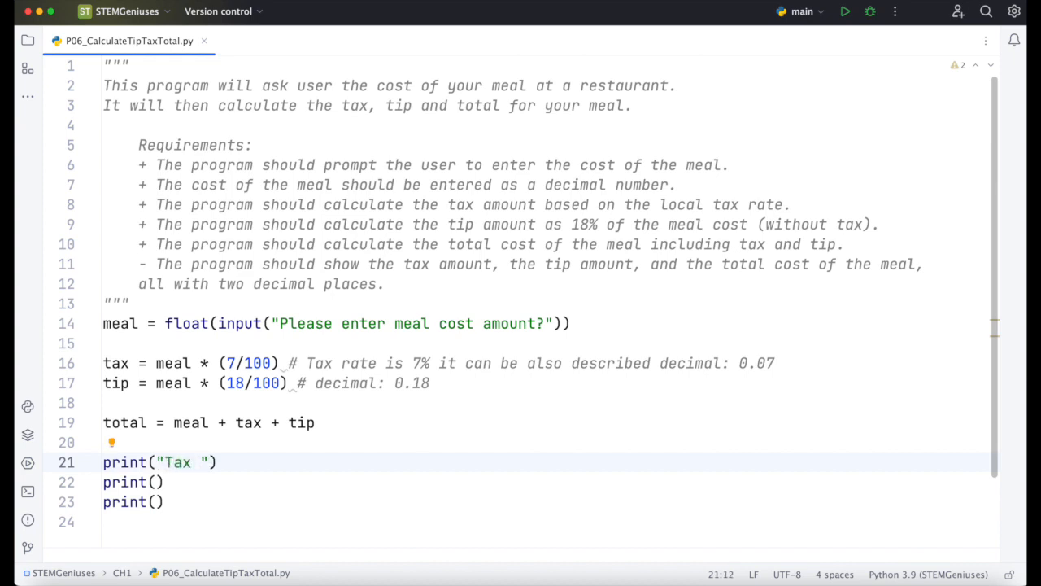
type("Amount:,")
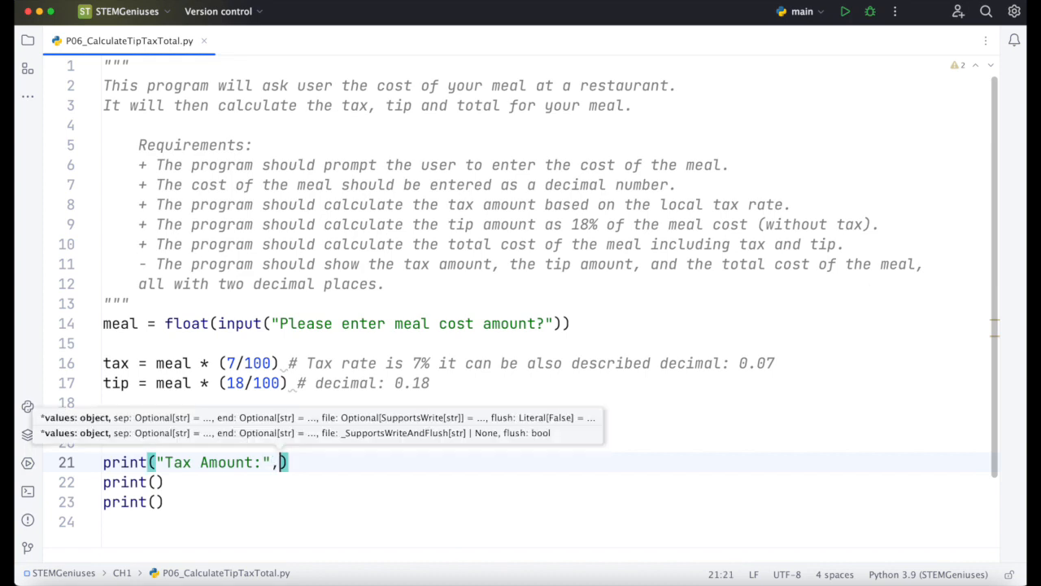
type("tax")
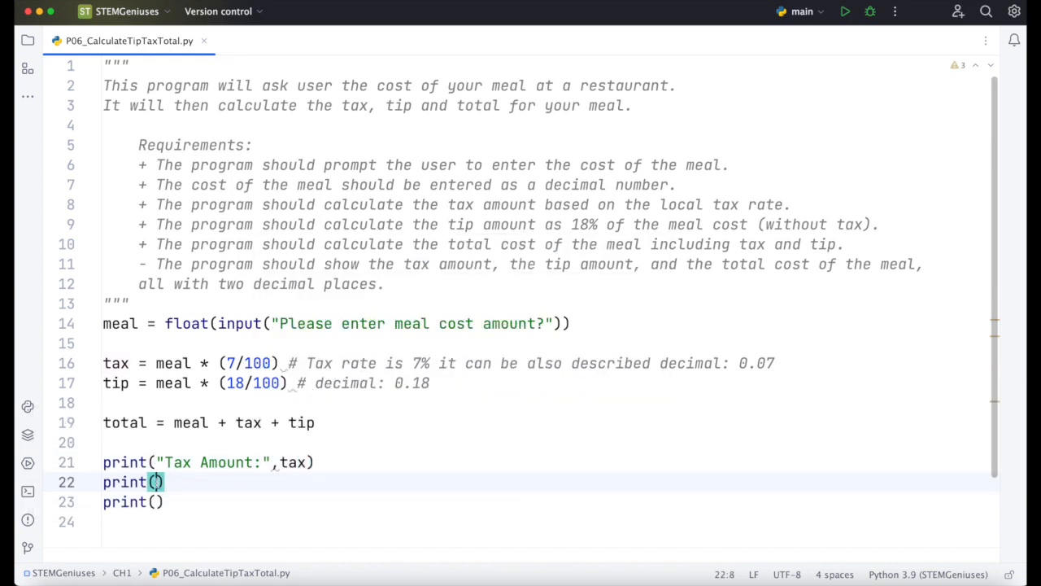
Step: Fill the remaining print calls with "Tip Amount:",tip and "Total Amount:",total
type("\"")
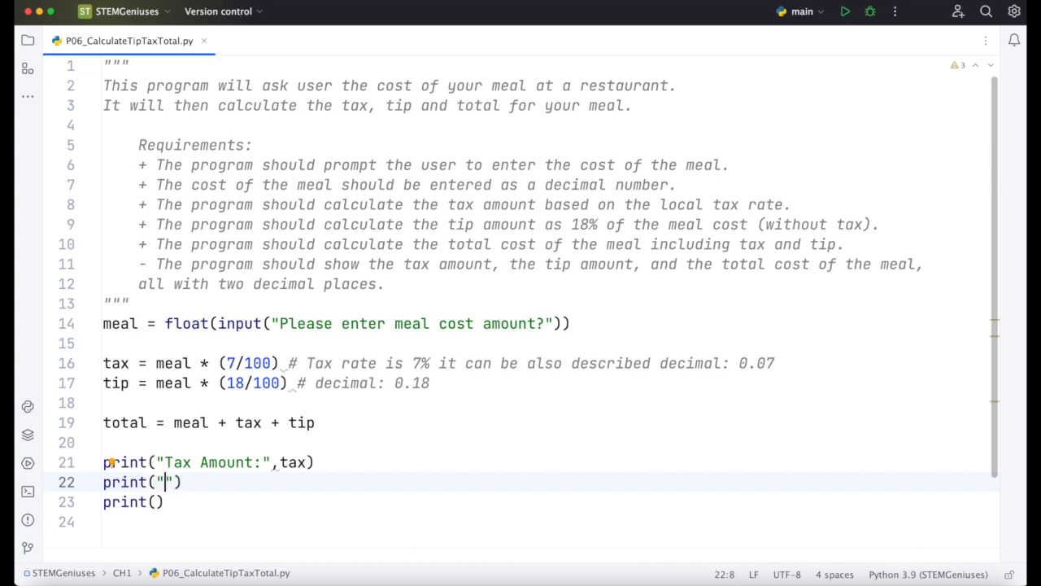
type("Tip Amount:")
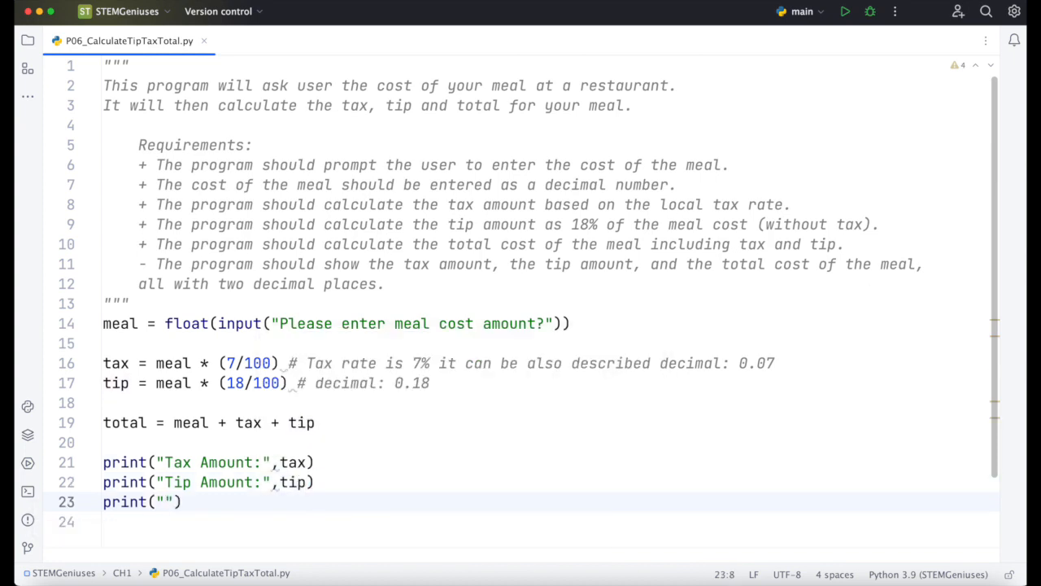
type("Total")
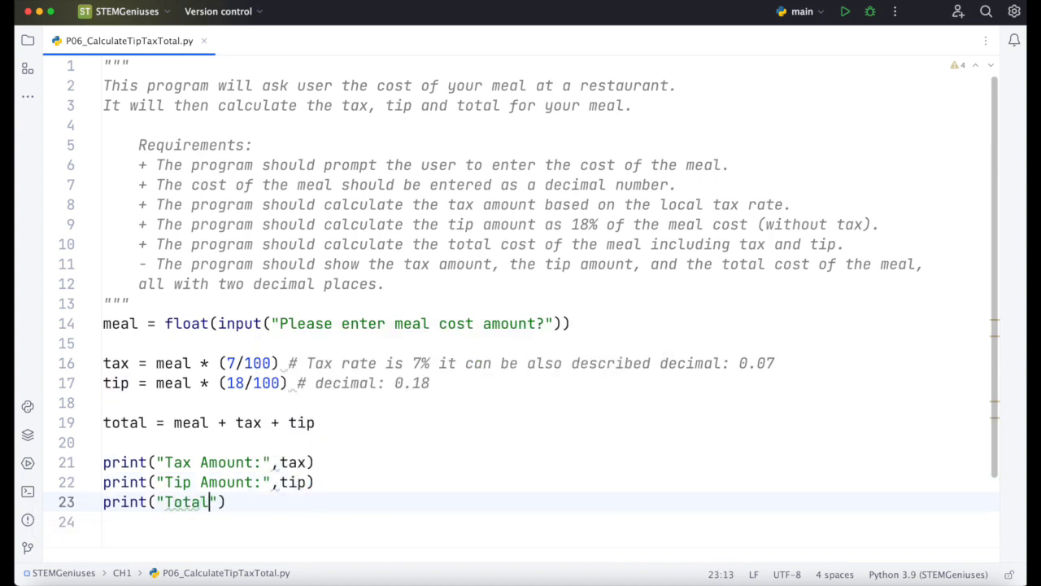
type("Amount:\",")
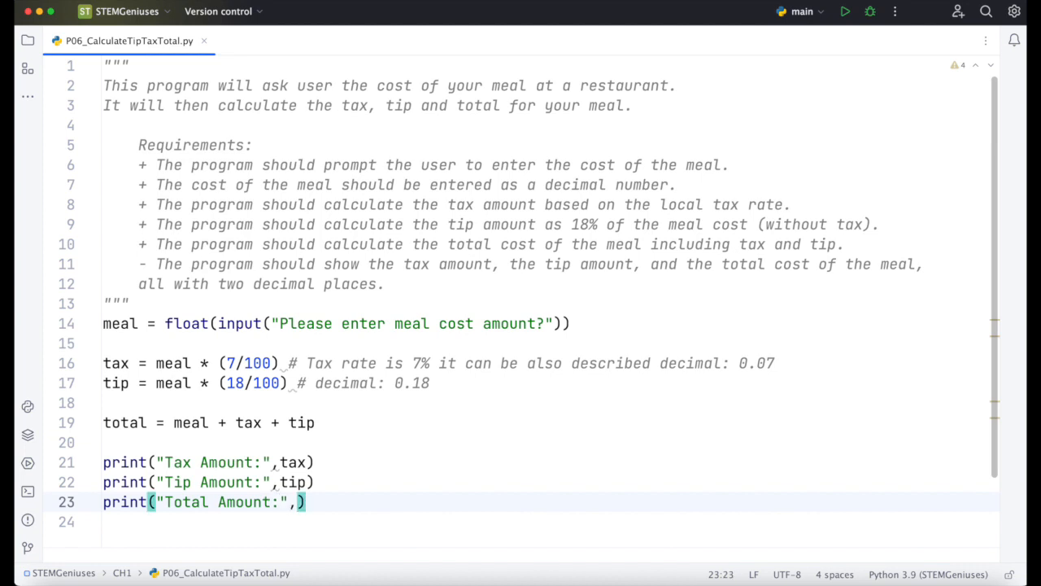
double_click(125, 423)
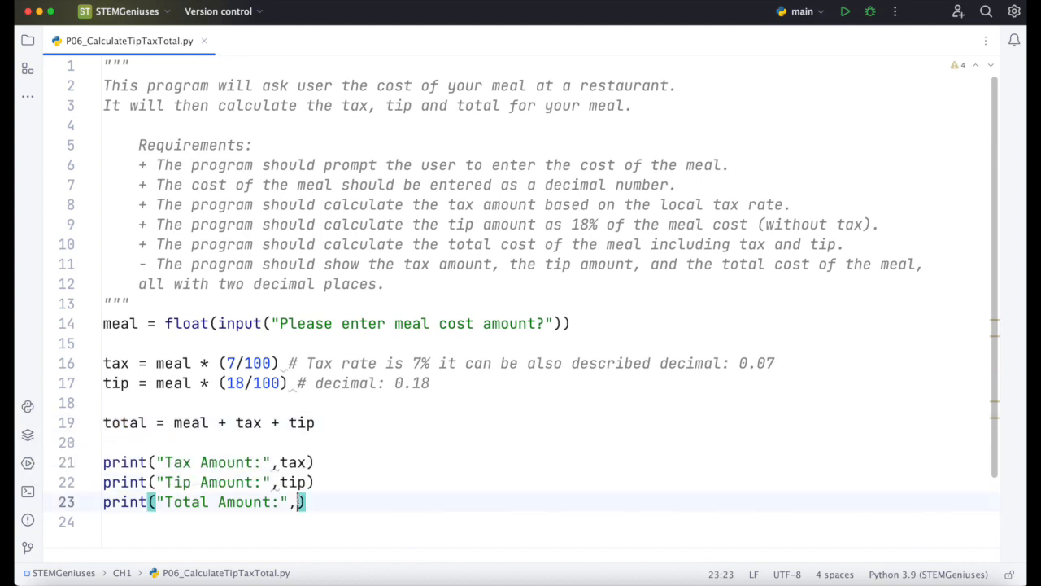
type("total")
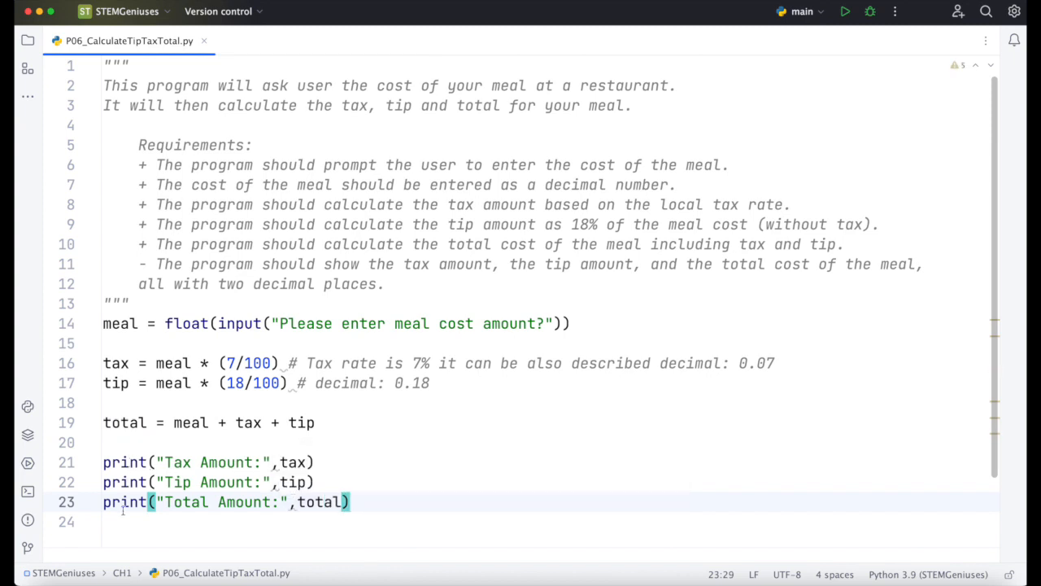
scroll("up", 3)
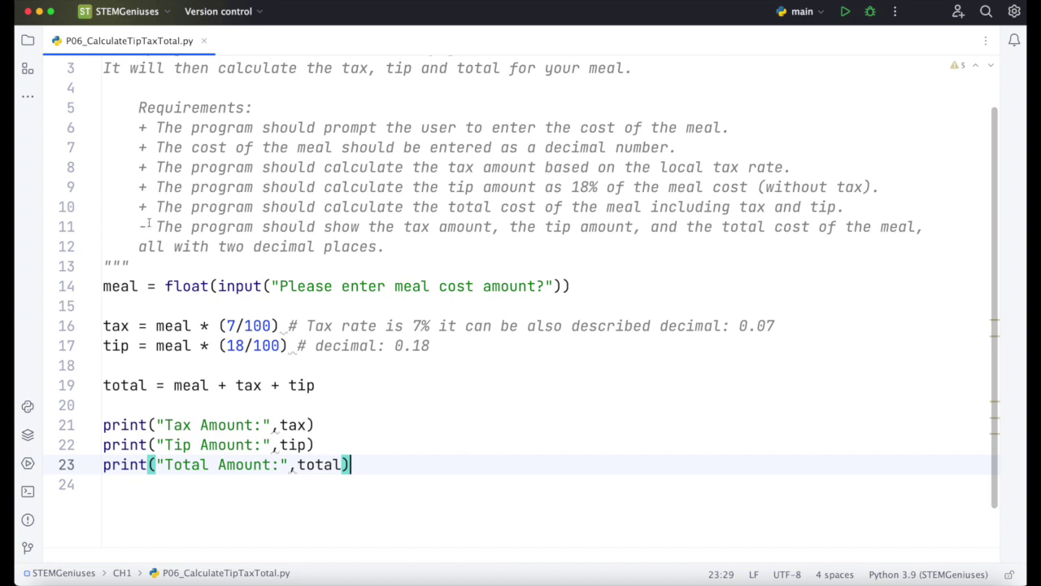
Step: Mark the last requirement done and run the script with meal cost 45.34
left_click(146, 226)
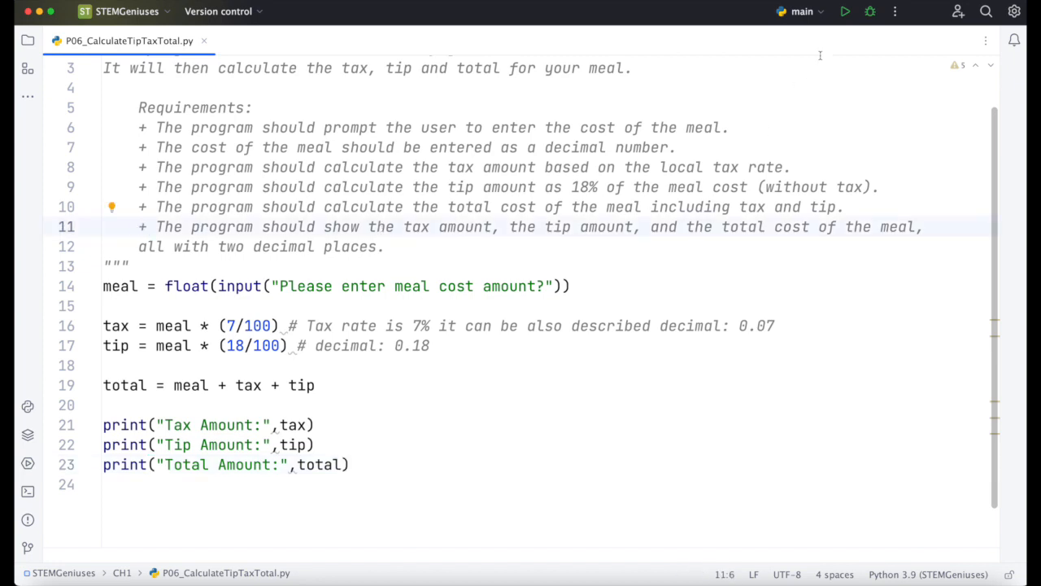
mouse_move(845, 11)
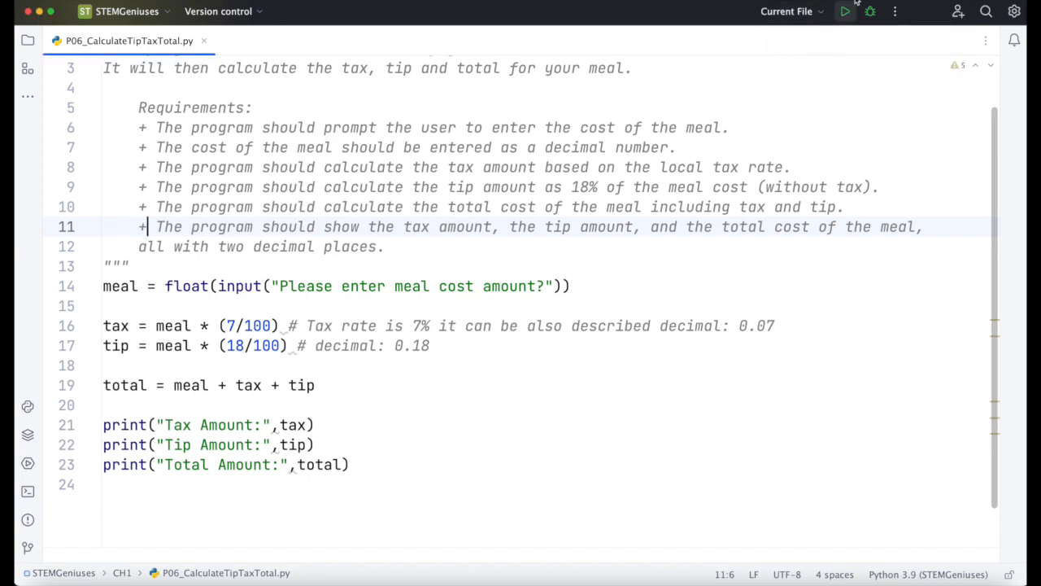
mouse_move(845, 11)
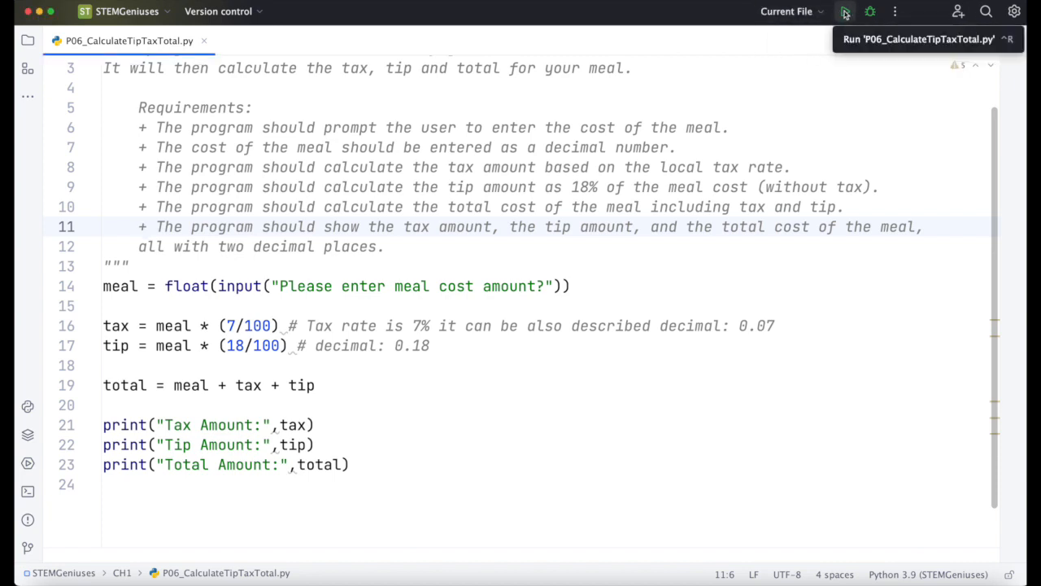
left_click(845, 11)
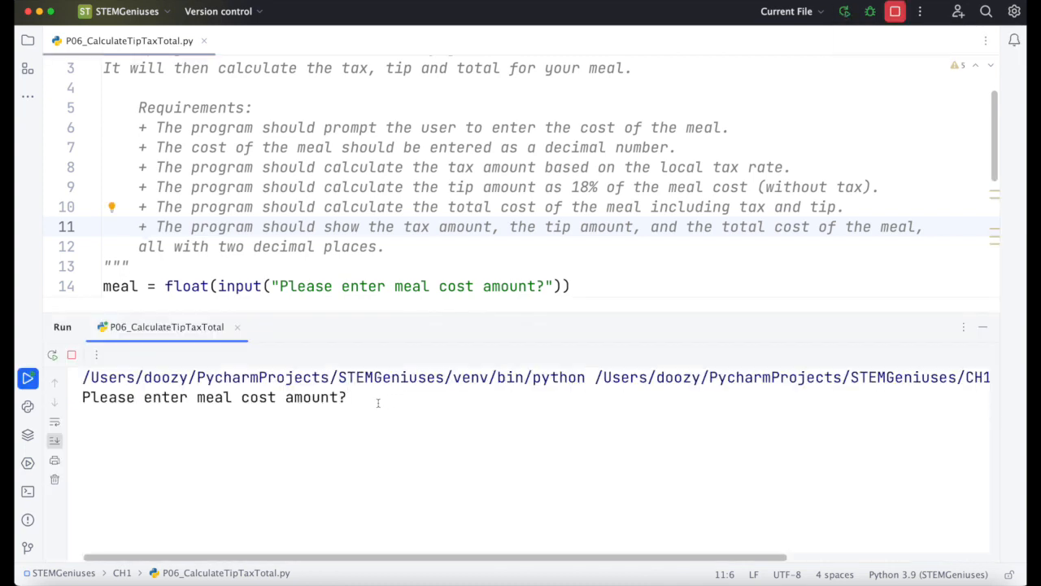
type("45.34")
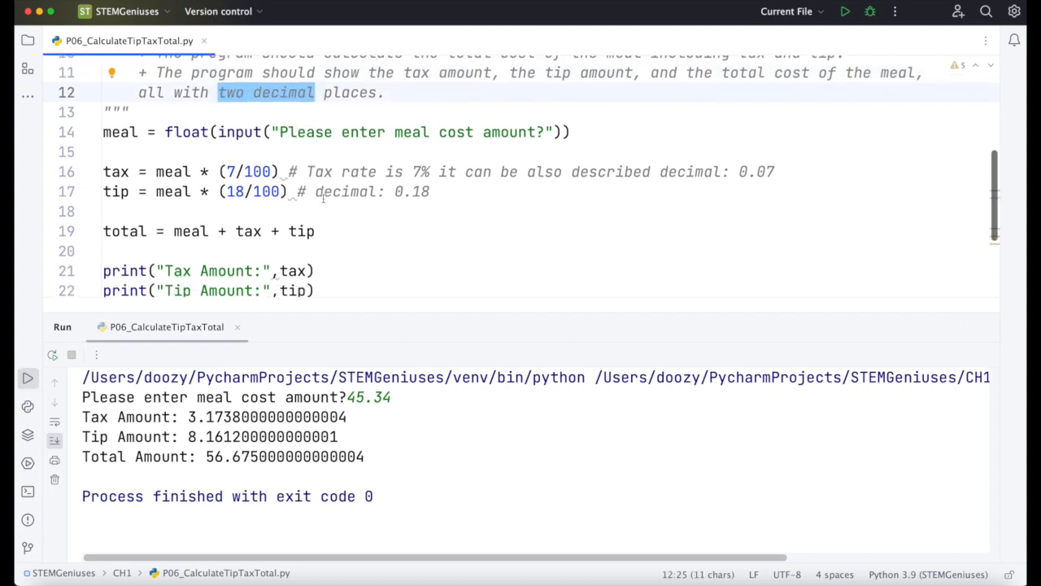
Step: Wrap tax, tip and total in round(..., 2) and rerun with 45.34
scroll("down", 3)
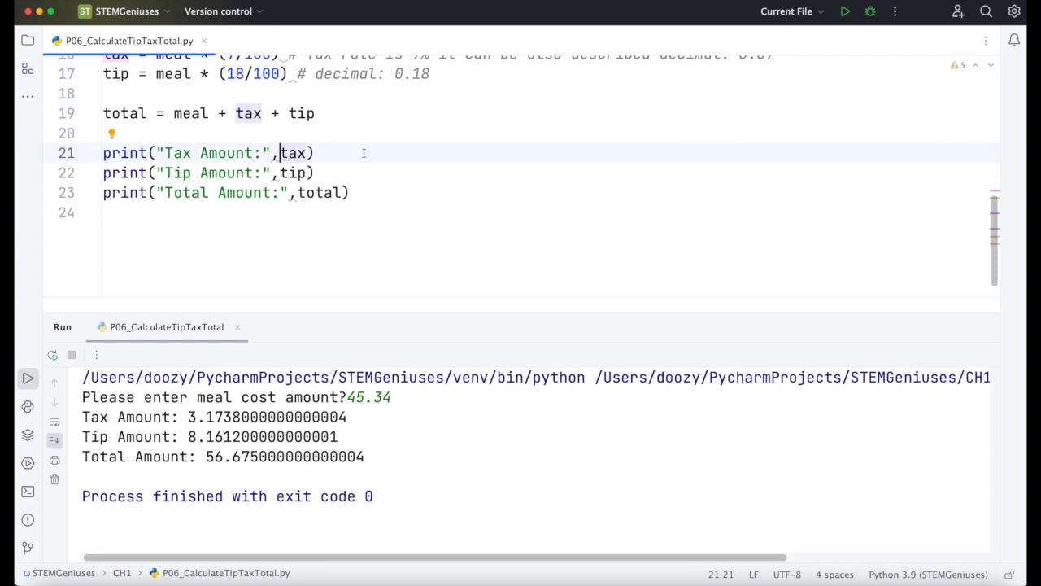
type("round(")
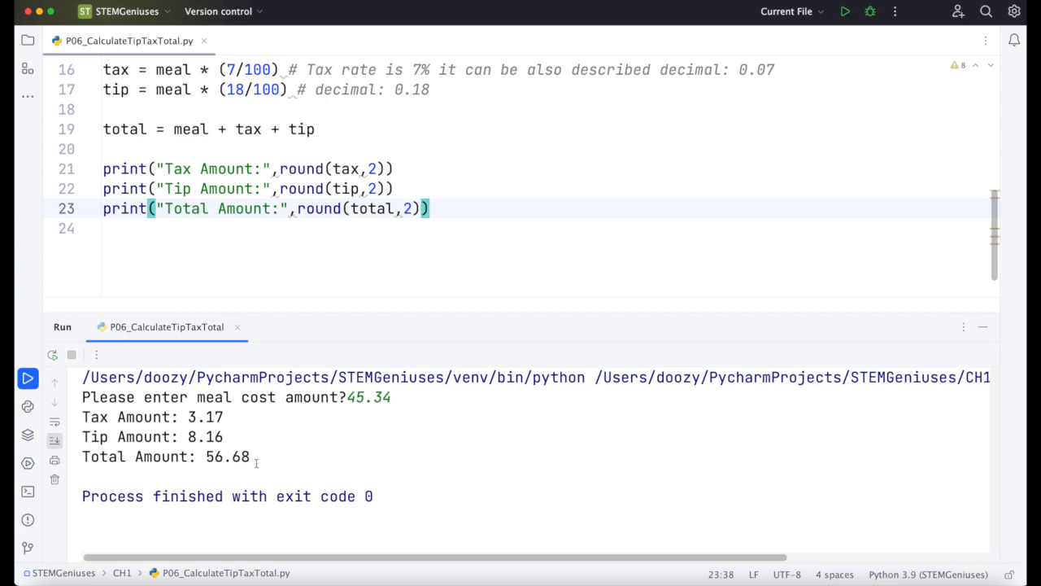
mouse_move(349, 452)
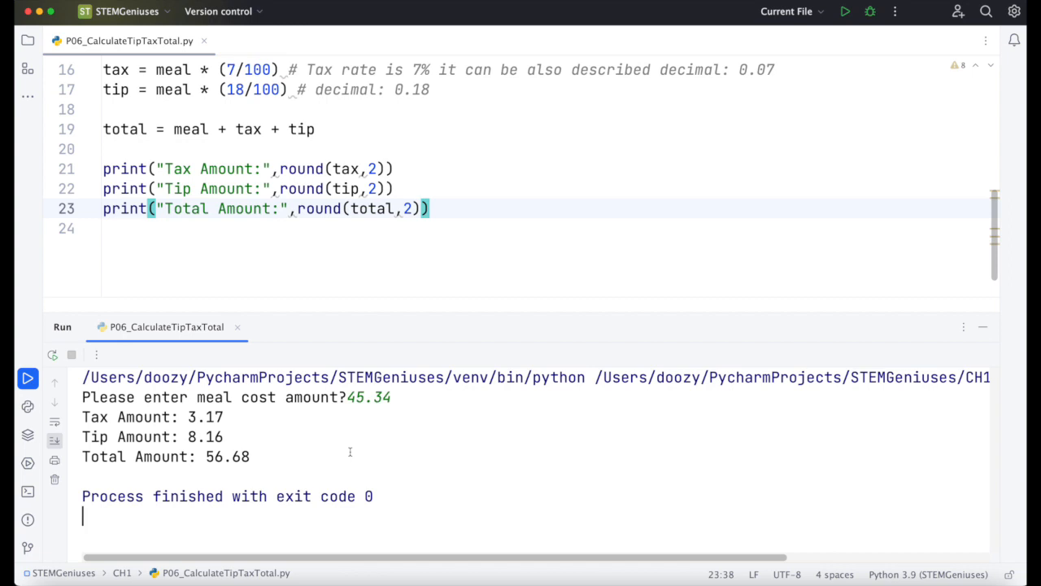
mouse_move(402, 301)
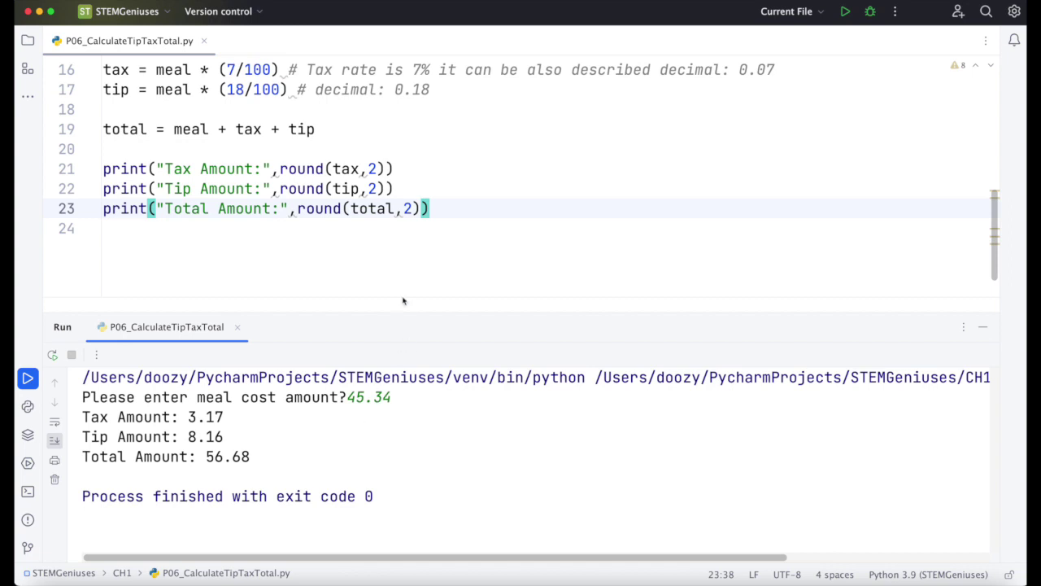
mouse_move(443, 236)
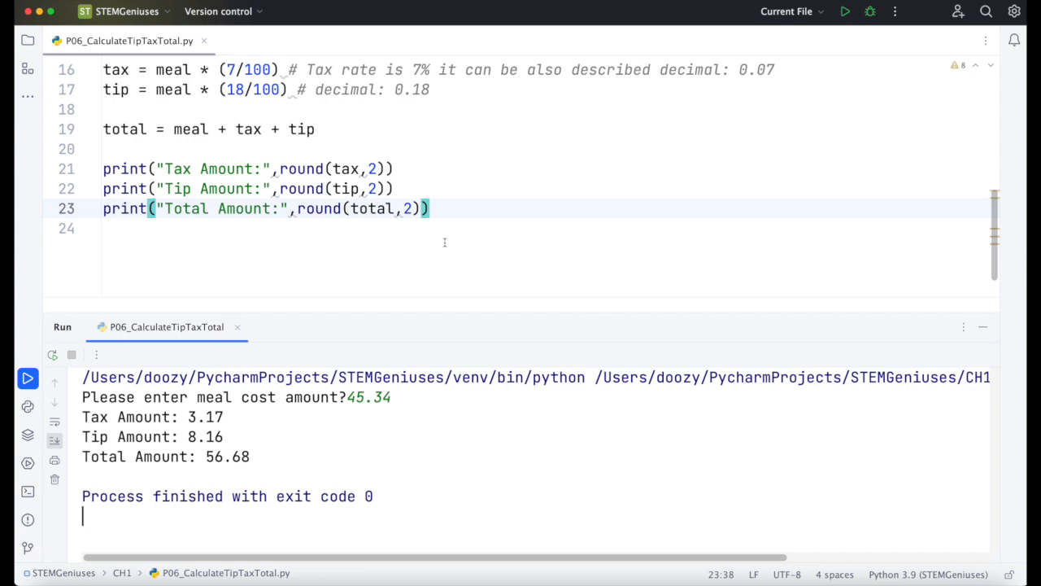
mouse_move(443, 277)
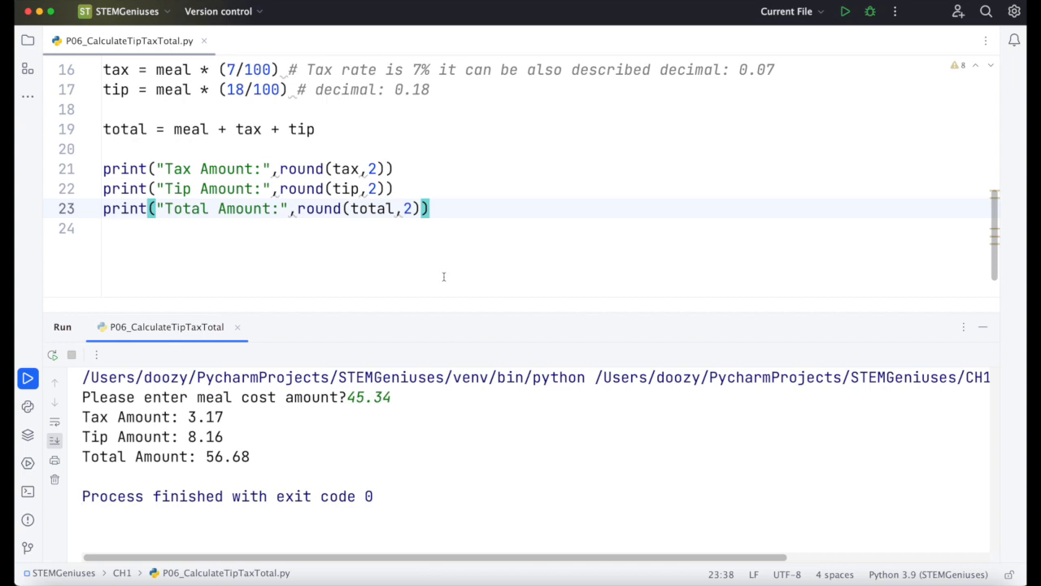
mouse_move(421, 421)
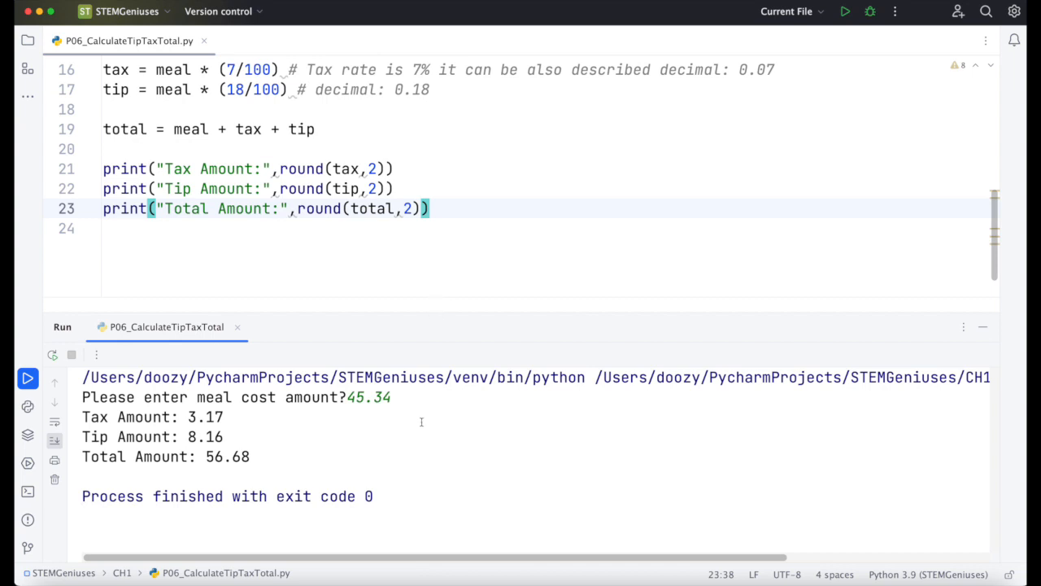